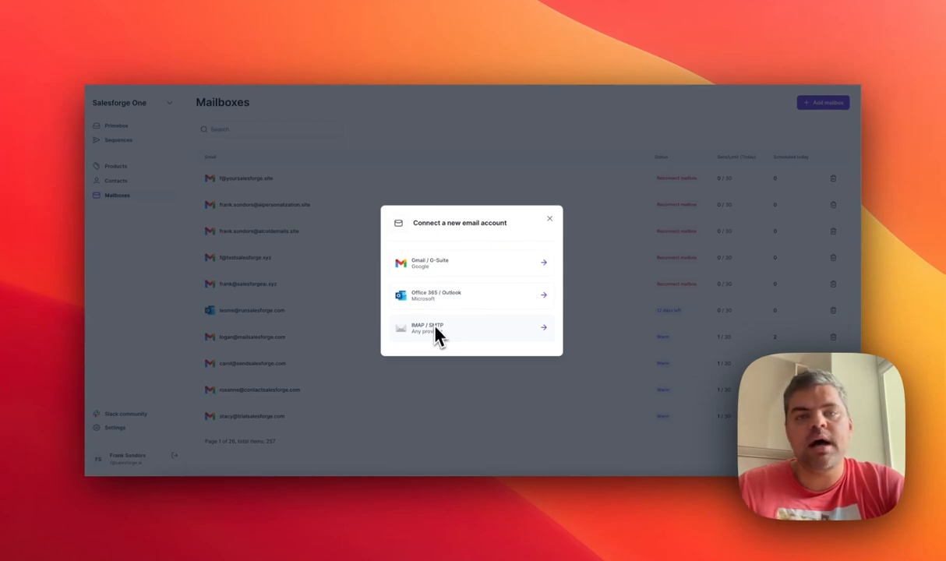
- Dismiss the 'Connect a new email account' modal to reveal the Mailboxes list
left_click(549, 218)
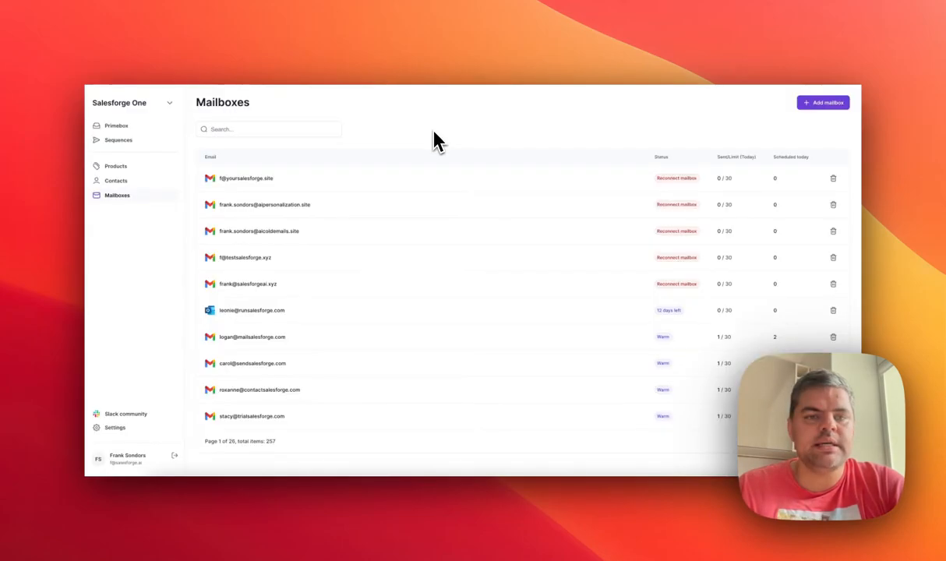
mouse_move(450, 193)
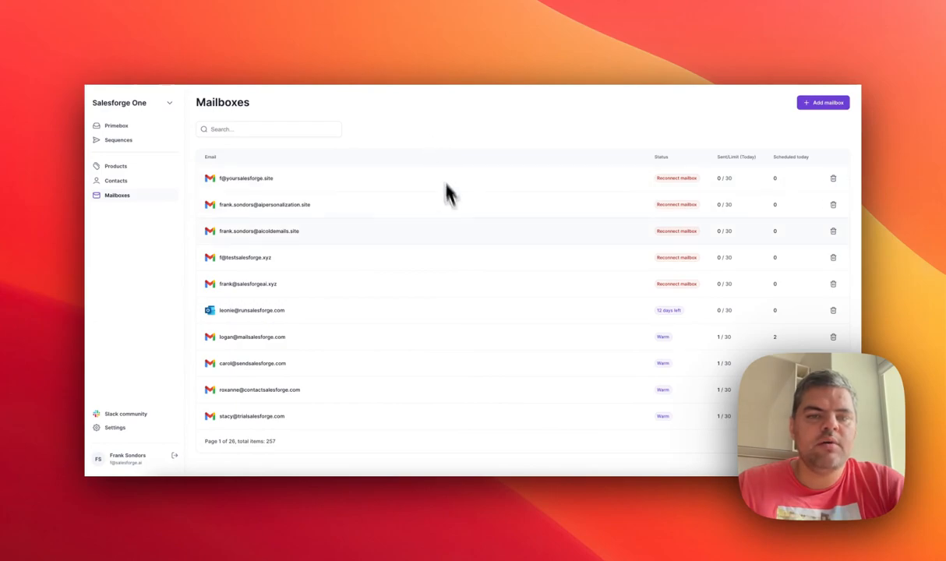
- Review the Outlook mailbox's warmup fields and signature, then confirm with Update
left_click(252, 310)
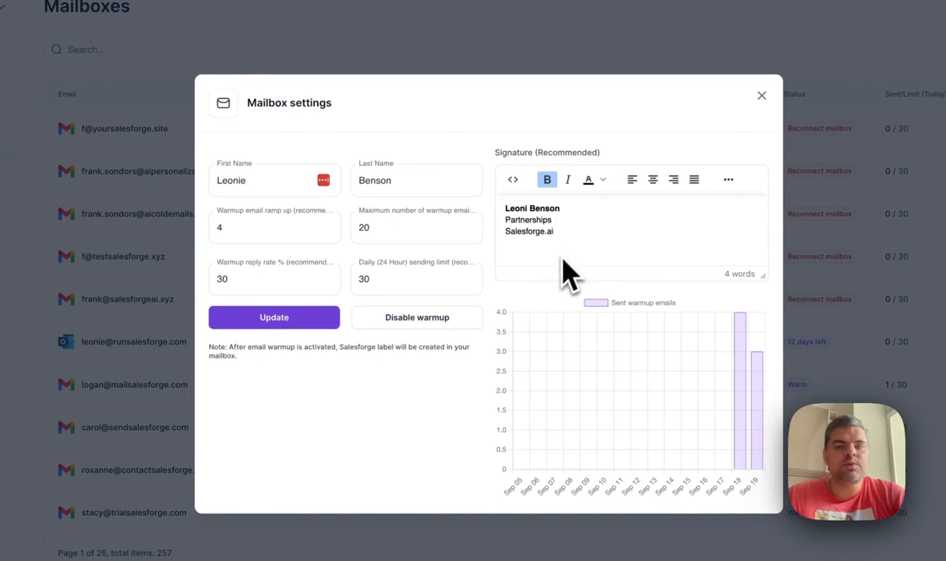
mouse_move(274, 318)
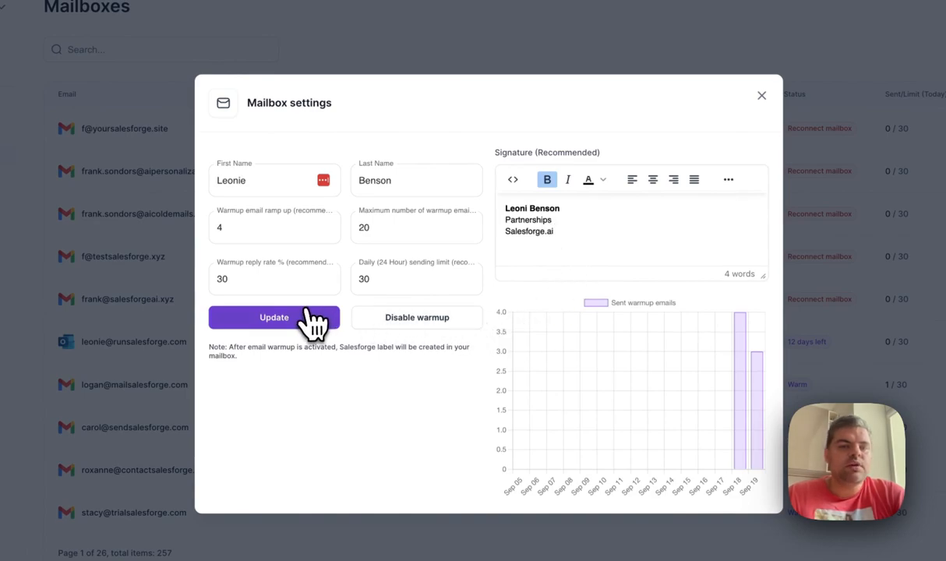
left_click(274, 318)
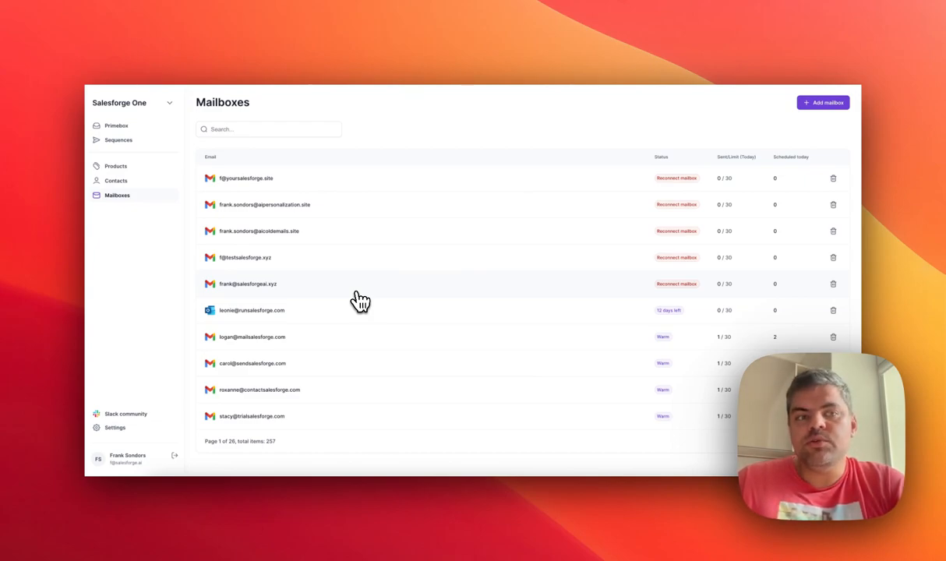
mouse_move(190, 278)
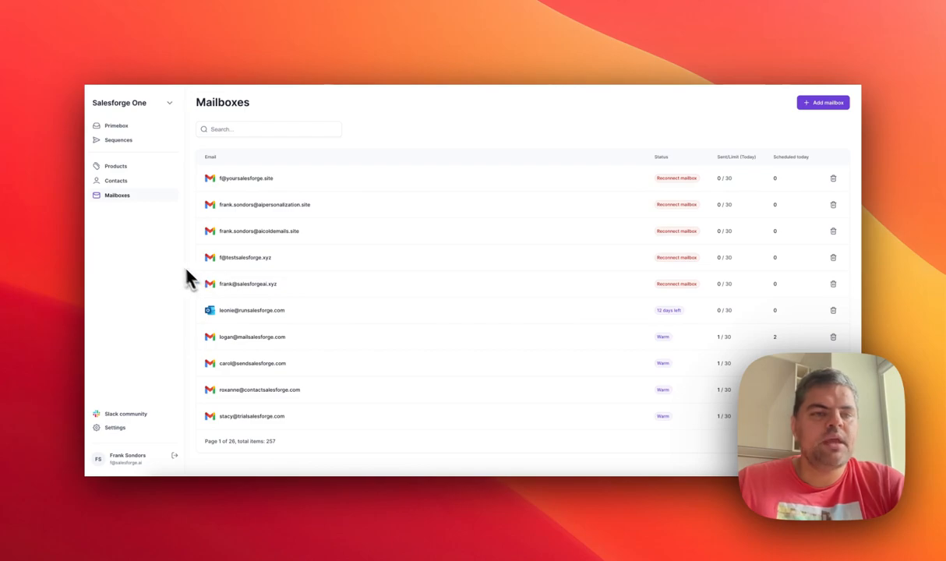
mouse_move(128, 187)
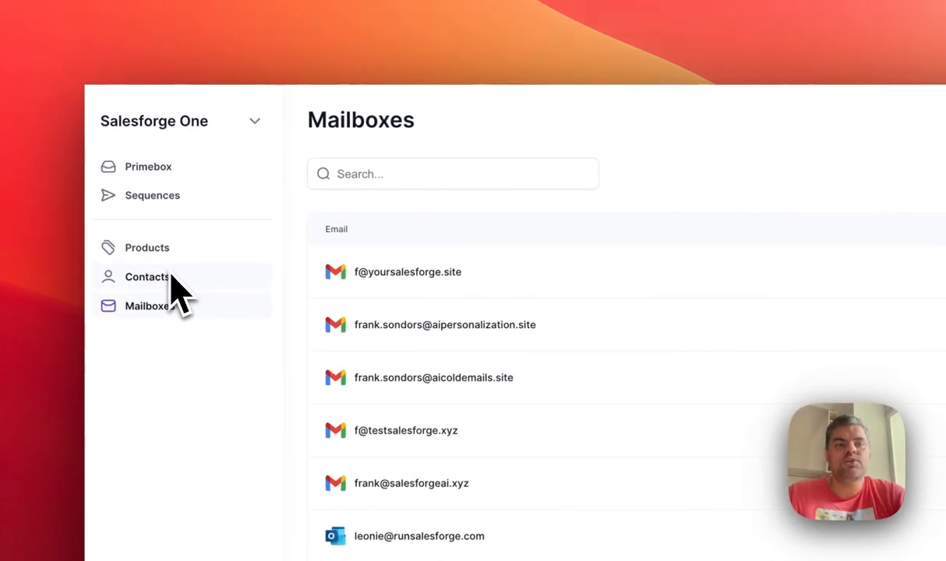
- Navigate to the Products page listing the single Salesforge product
left_click(146, 246)
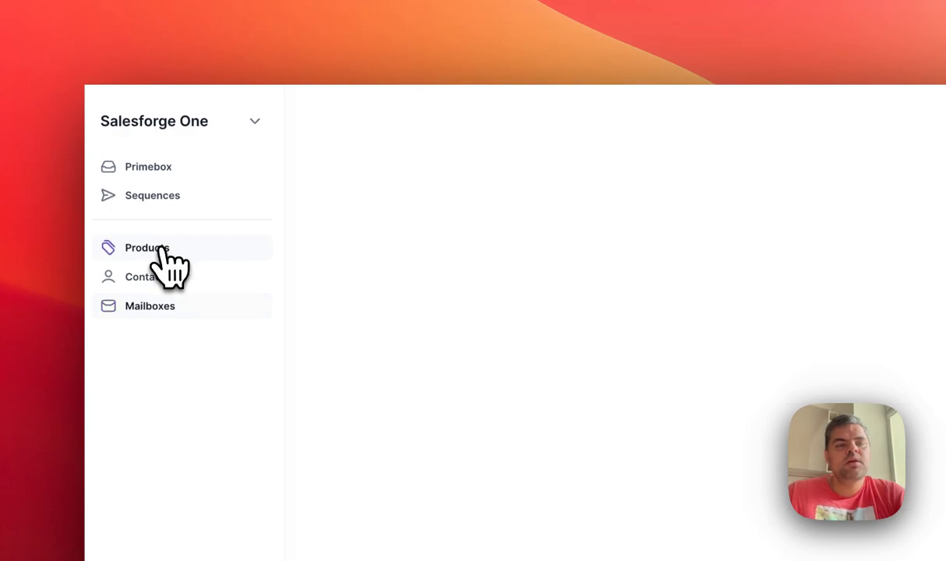
left_click(147, 247)
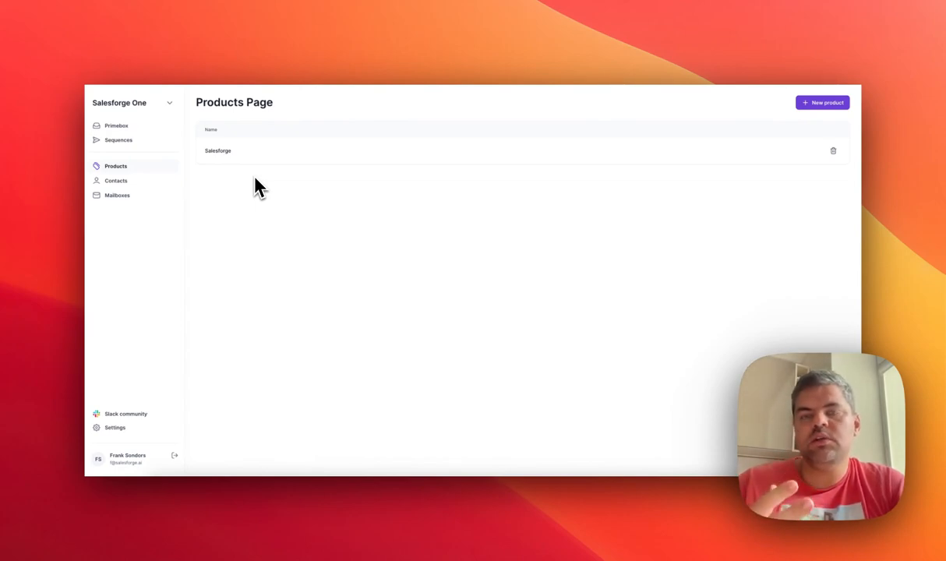
mouse_move(253, 188)
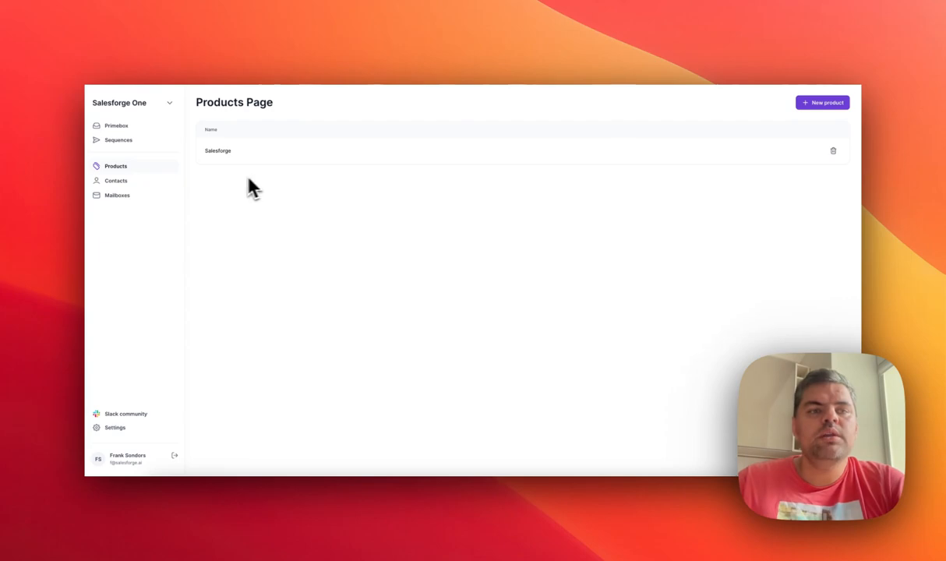
mouse_move(159, 190)
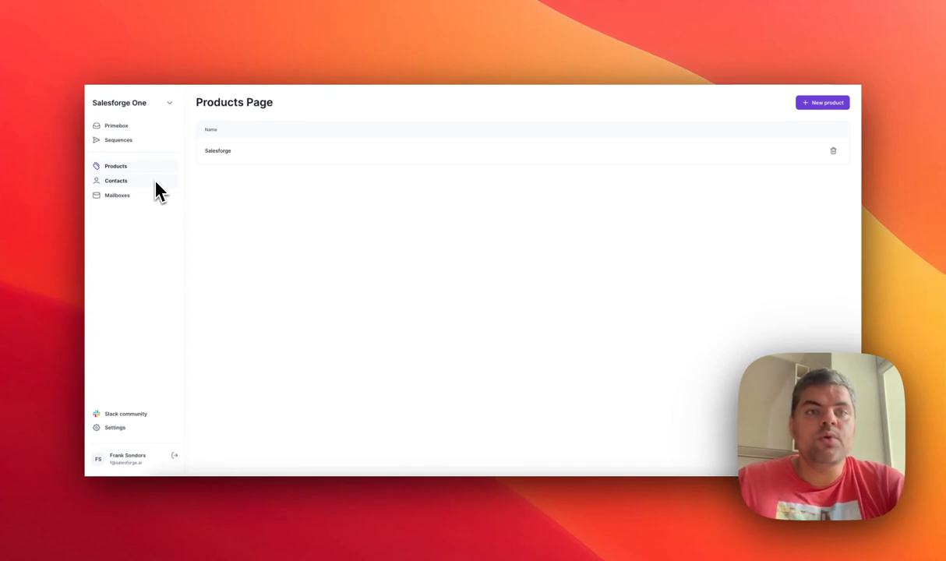
mouse_move(269, 201)
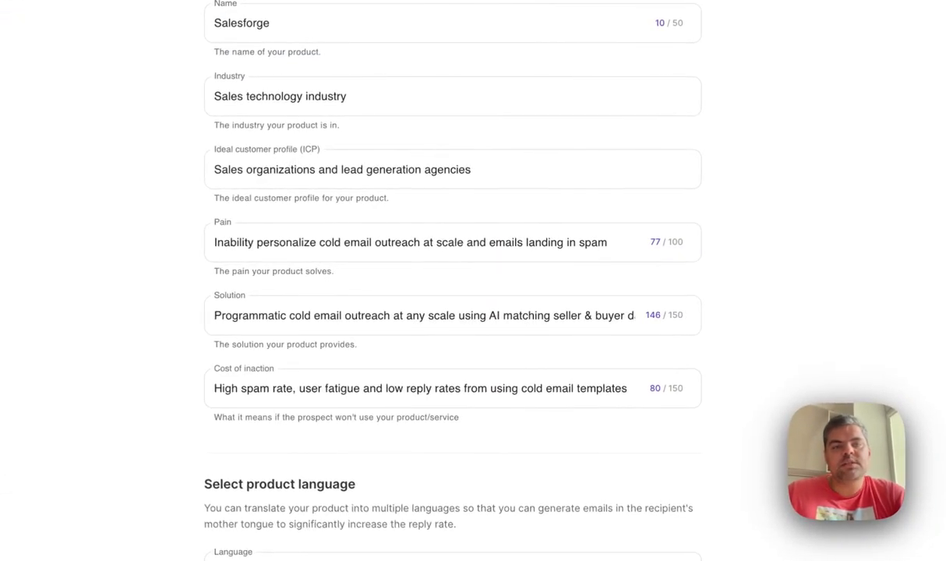
mouse_move(156, 31)
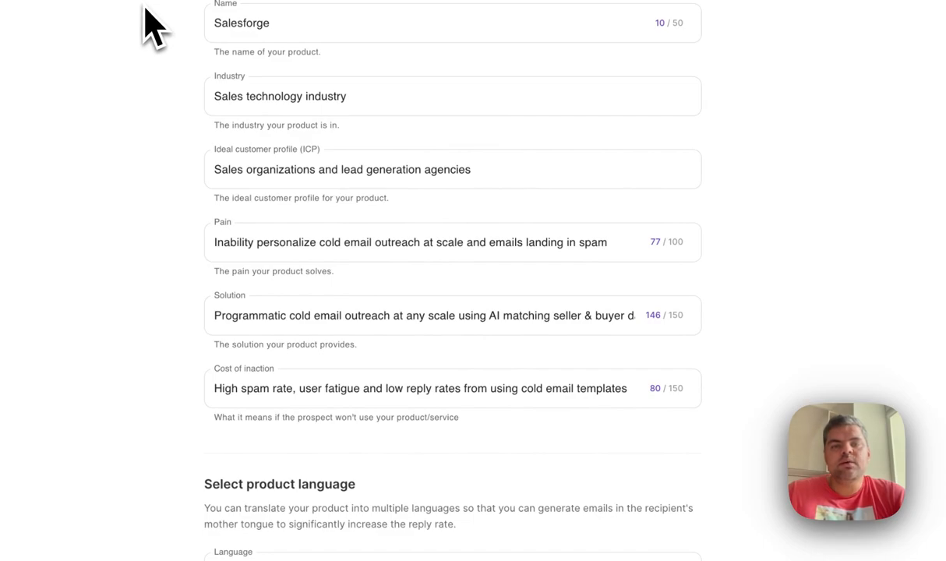
mouse_move(205, 106)
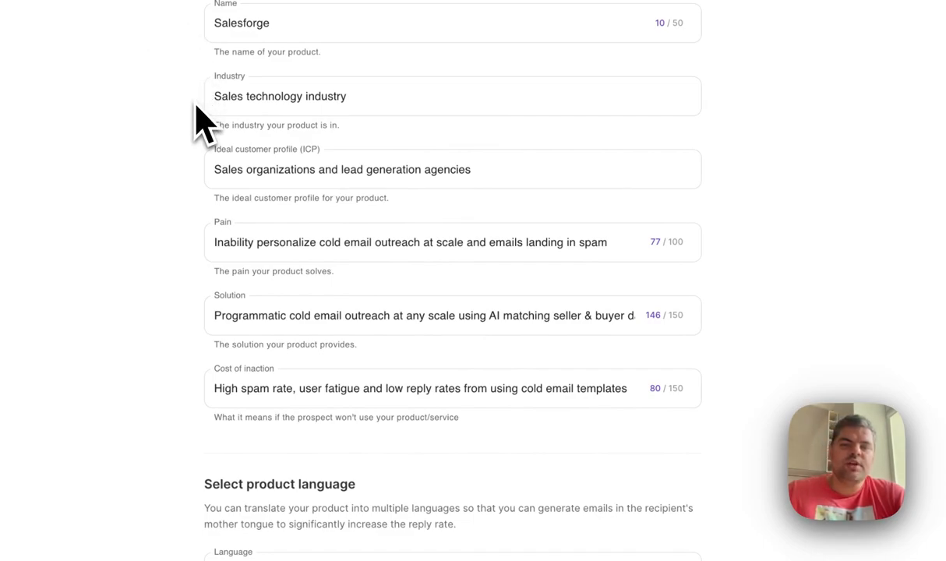
mouse_move(206, 190)
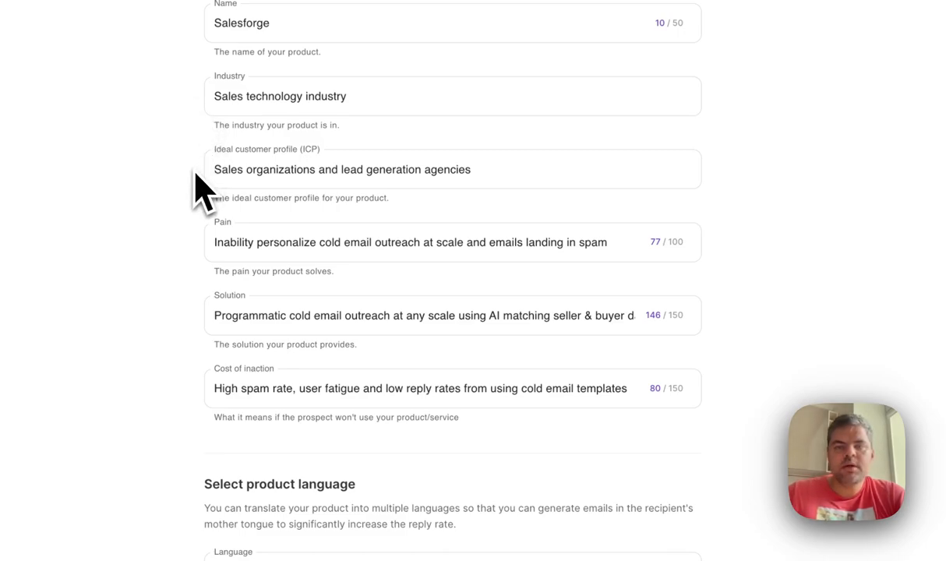
mouse_move(212, 319)
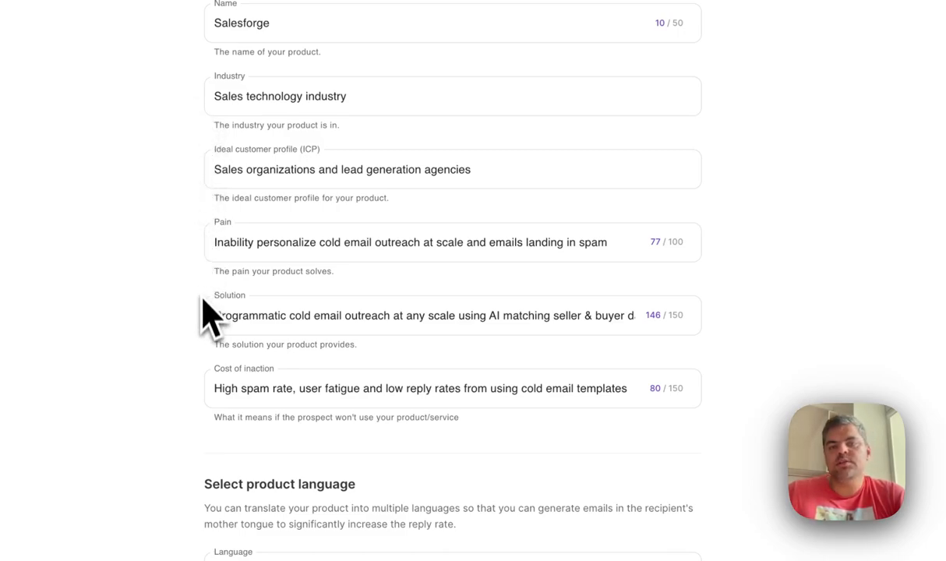
mouse_move(226, 423)
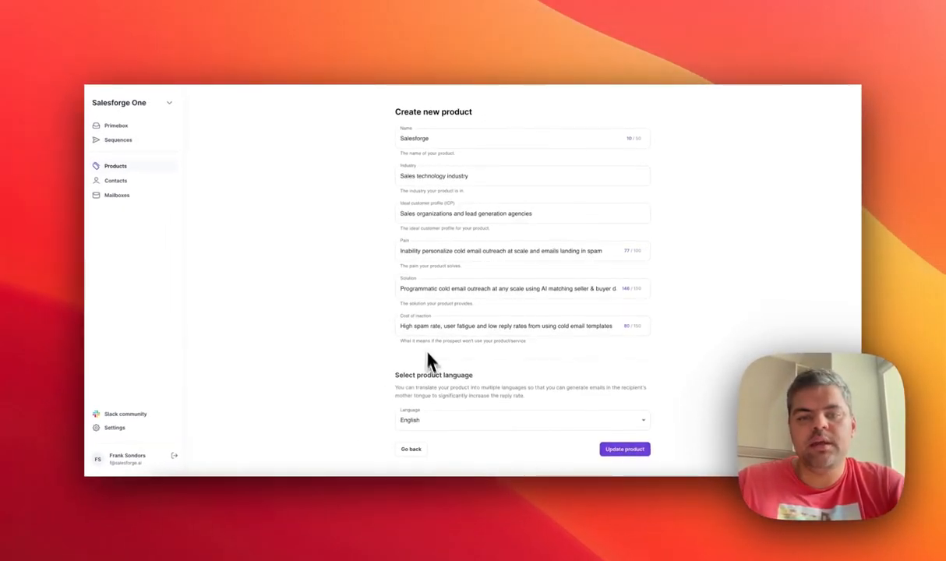
- Switch the Salesforge product language to French, then to German, translating all fields
left_click(522, 419)
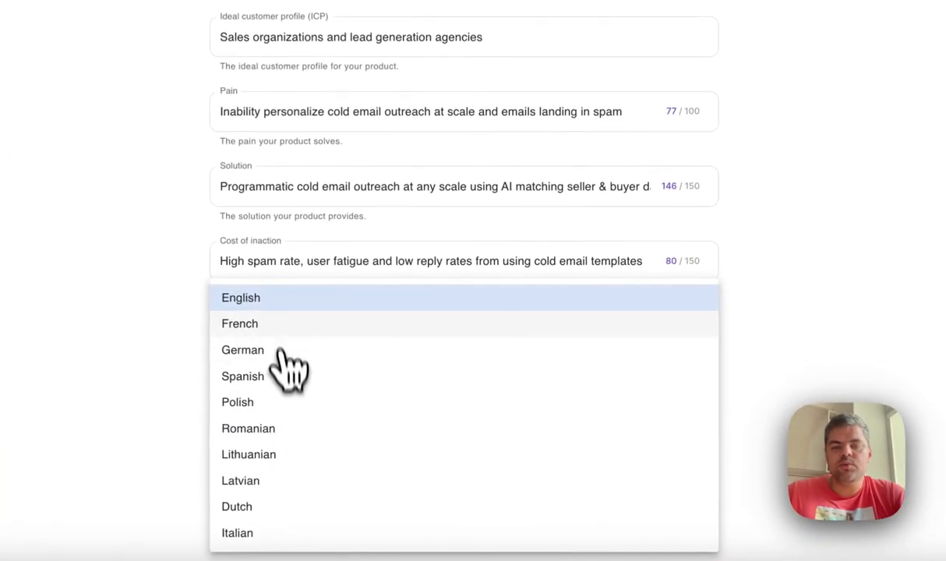
mouse_move(211, 335)
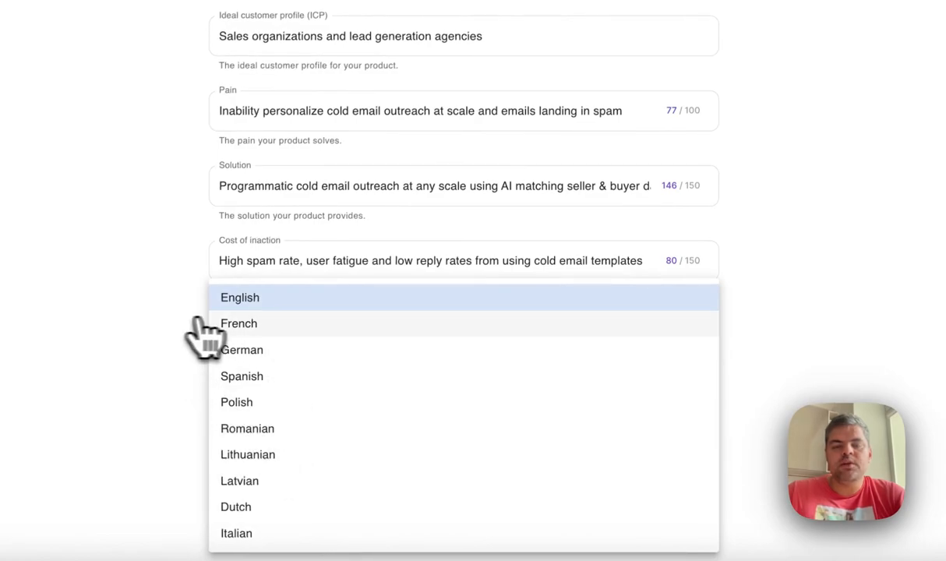
left_click(239, 323)
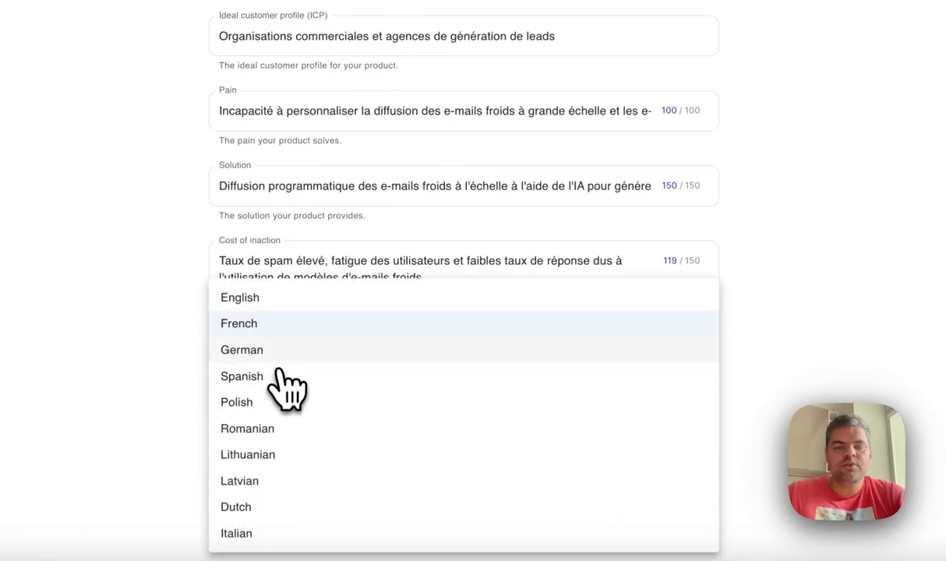
left_click(241, 349)
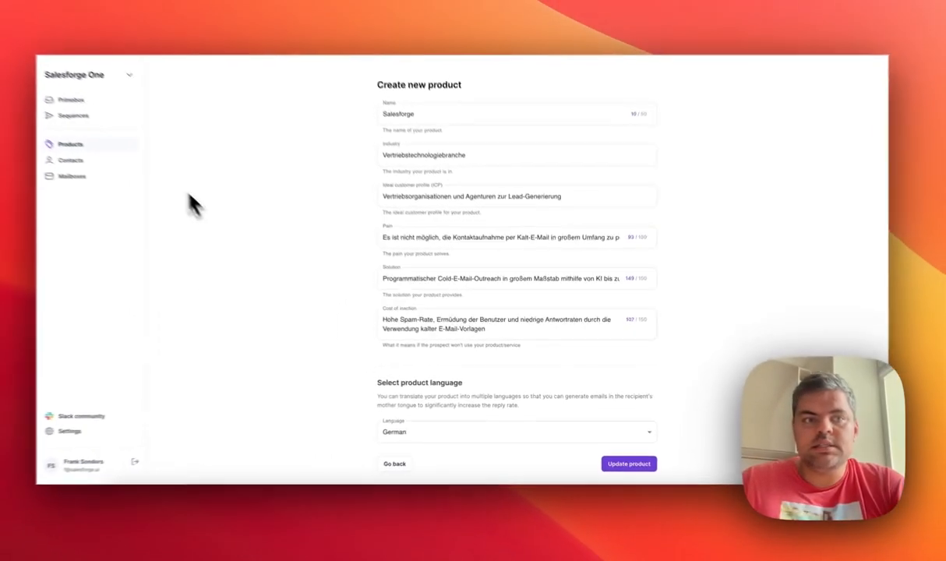
- Go to the Sequences page and browse the table of contacted, bounce and reply figures
left_click(74, 115)
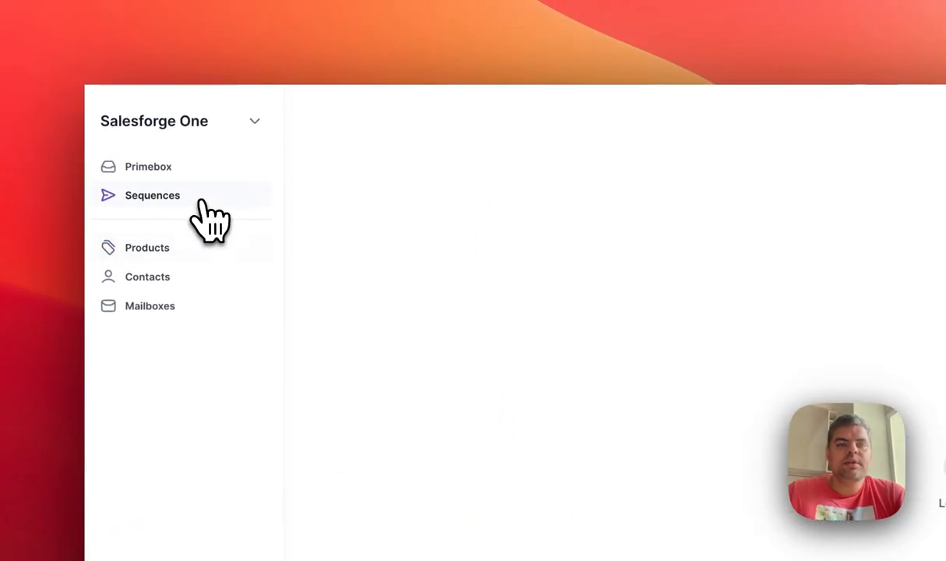
left_click(152, 195)
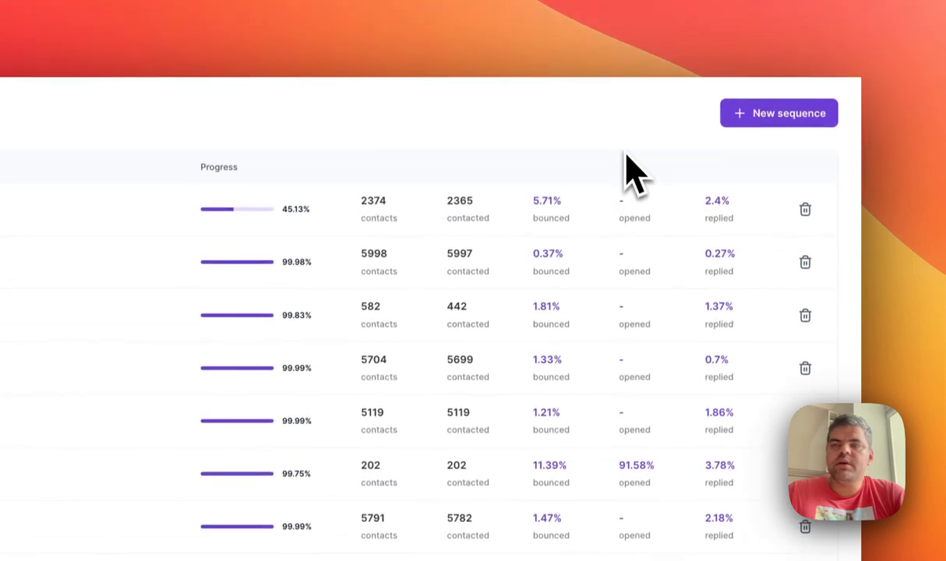
scroll("down", 3)
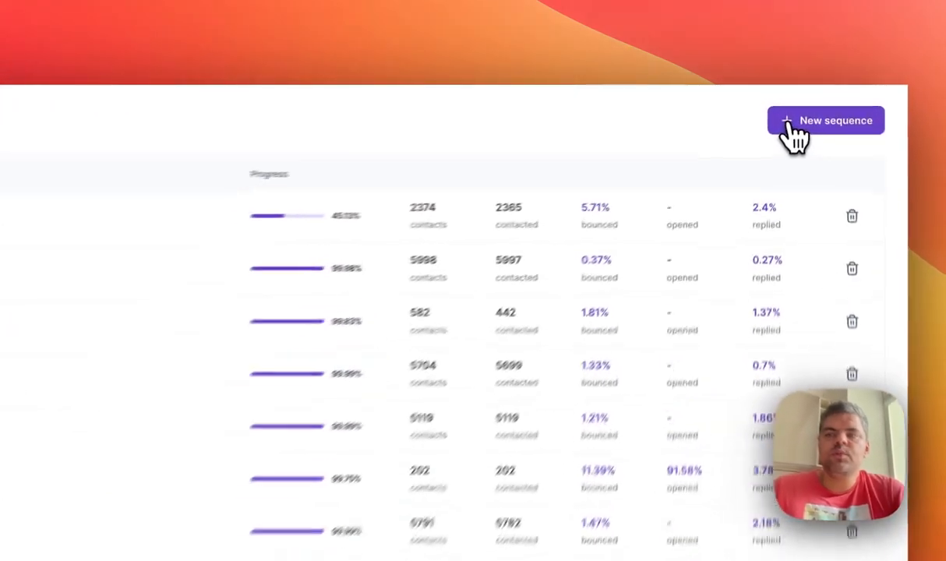
- Create a new sequence named 'test 123' with product Salesforge in English and proceed
left_click(824, 120)
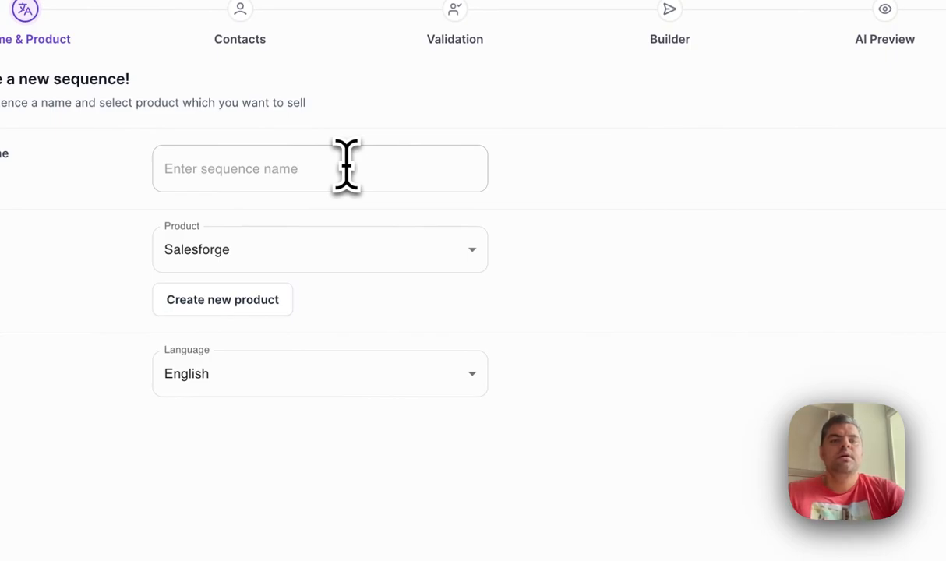
type("test")
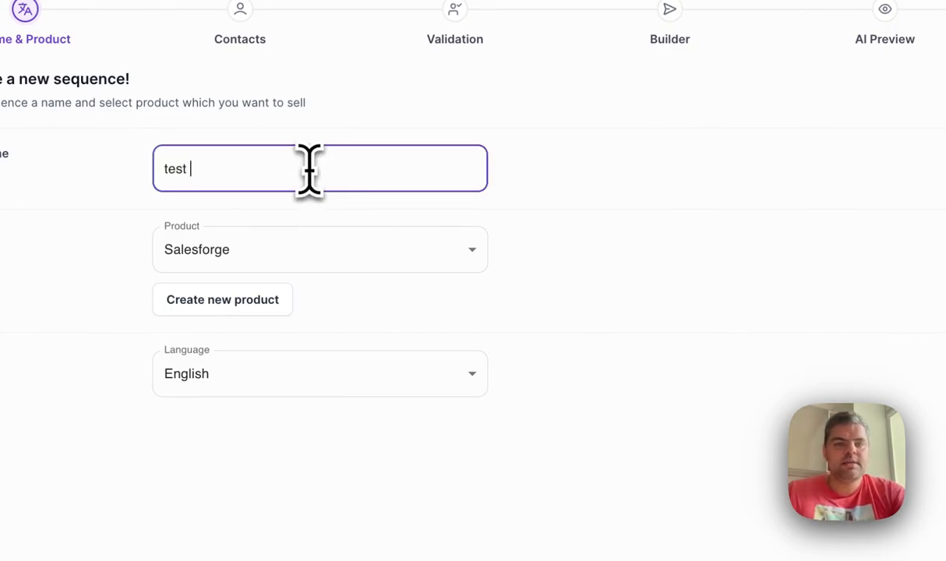
type("123")
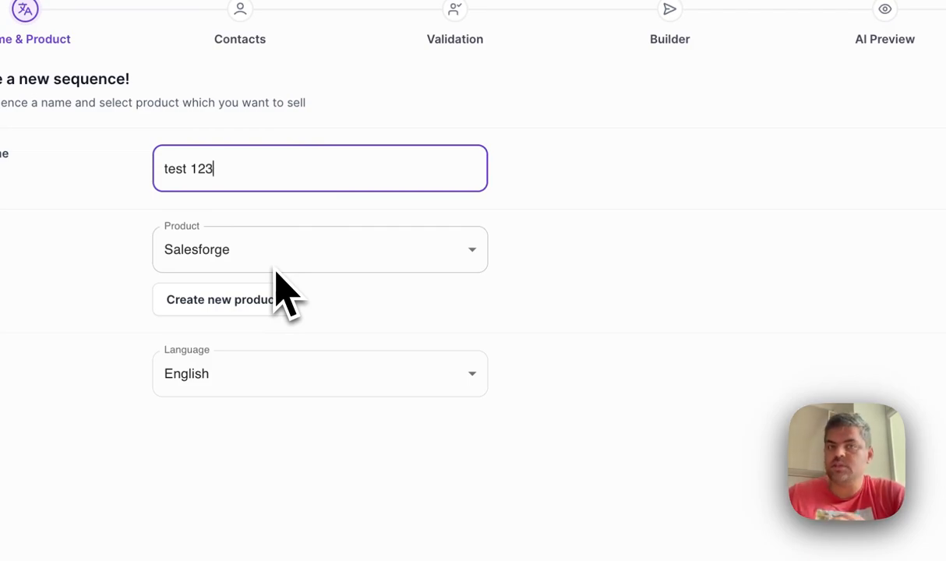
mouse_move(296, 381)
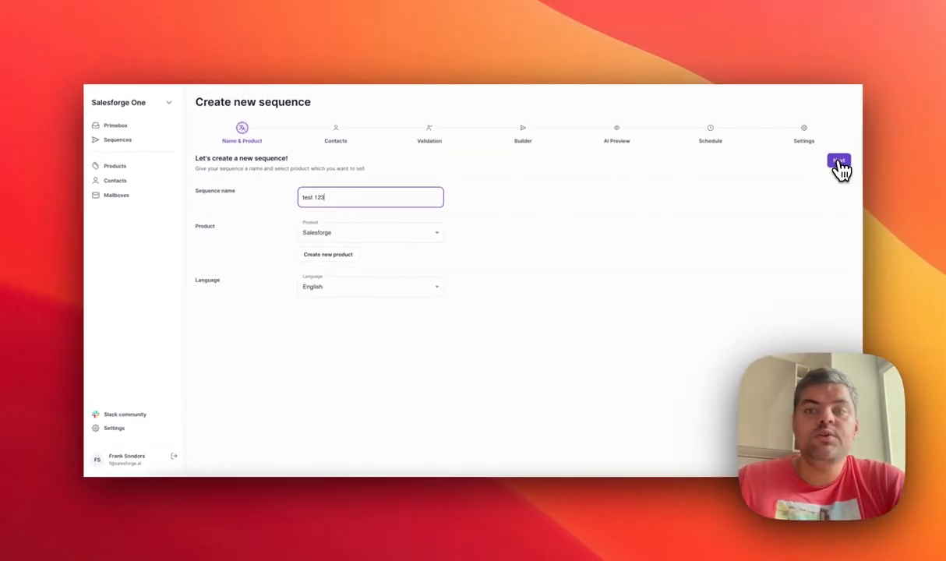
left_click(838, 164)
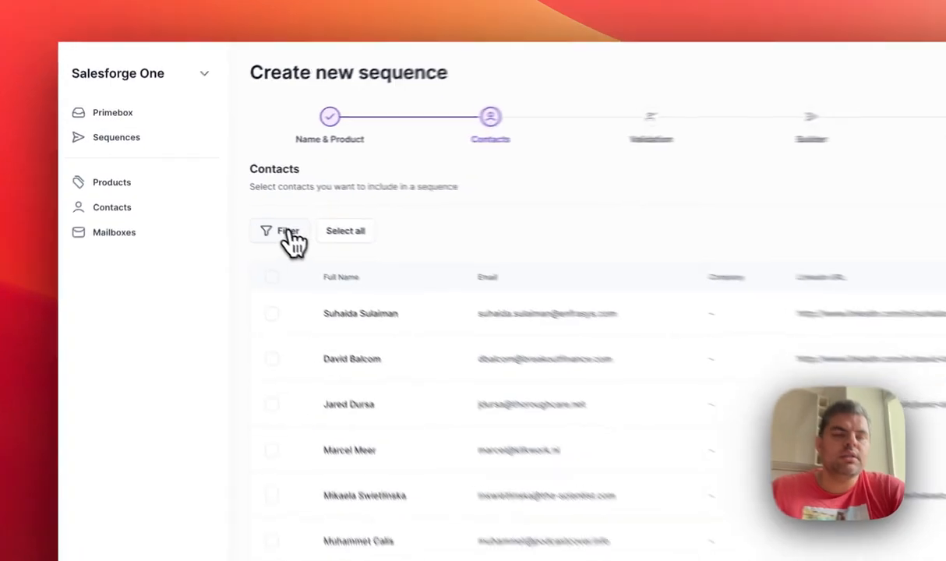
- Filter contacts to the Snoop Dogg workspace tag and continue to validation
left_click(281, 230)
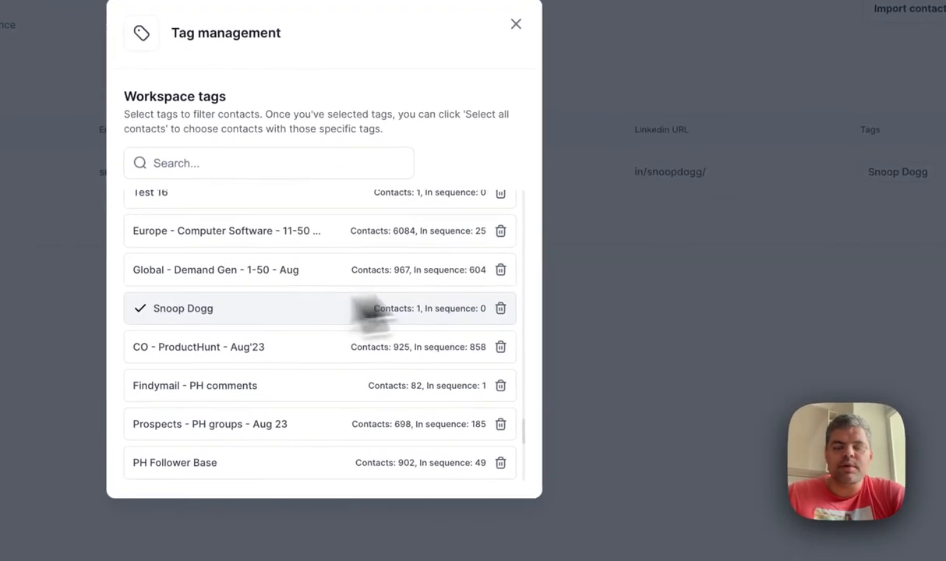
left_click(515, 23)
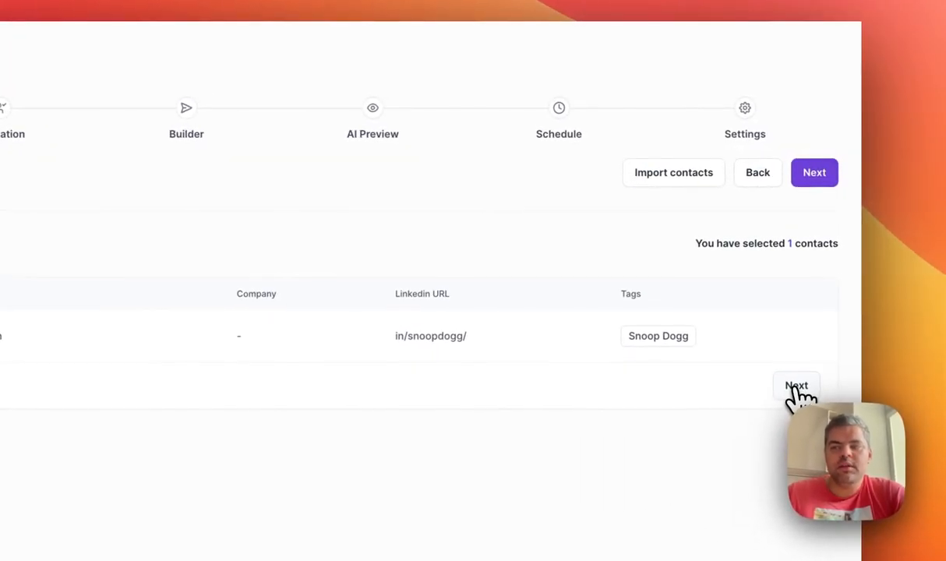
left_click(813, 171)
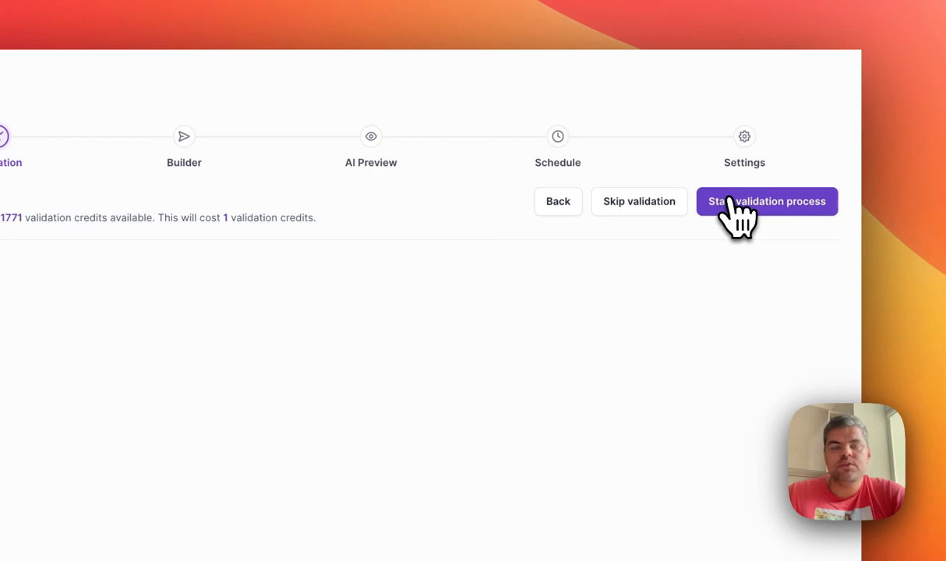
- Run the email validation, review the breakdown, and proceed to the step builder
left_click(767, 201)
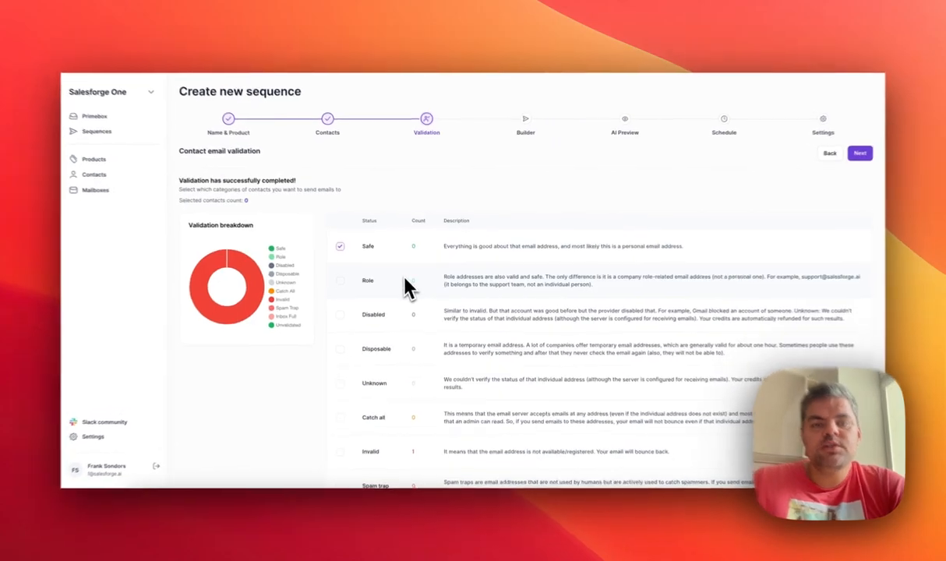
scroll("down", 3)
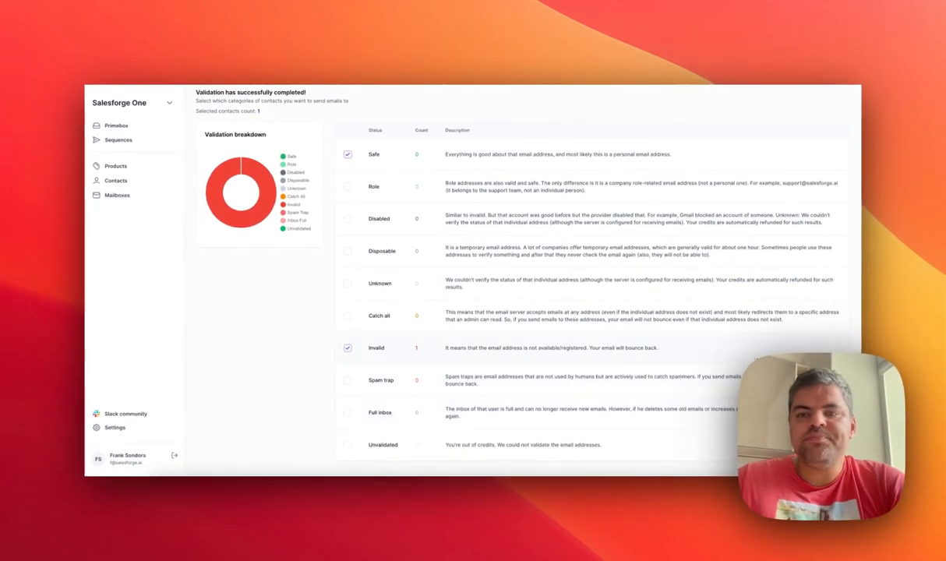
left_click(876, 93)
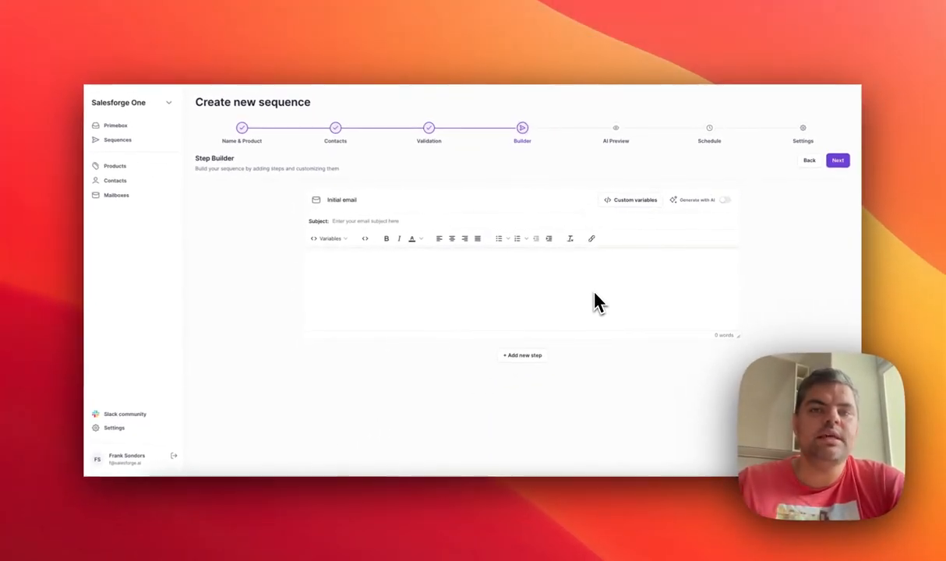
mouse_move(512, 306)
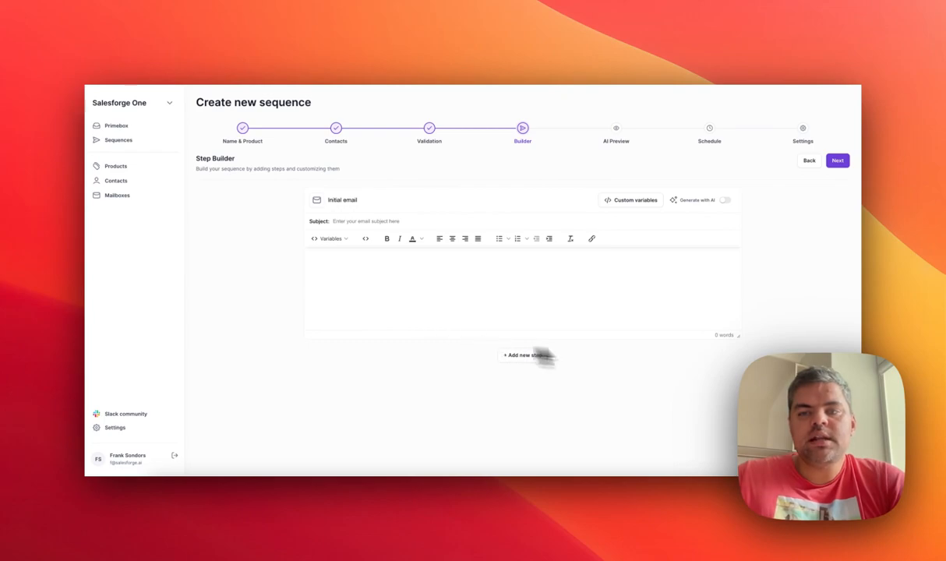
mouse_move(427, 340)
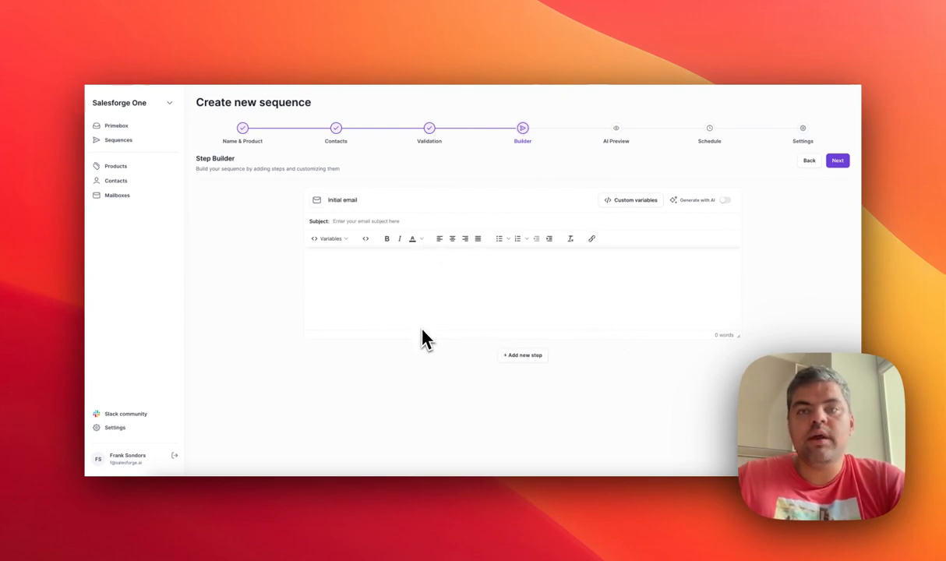
mouse_move(561, 293)
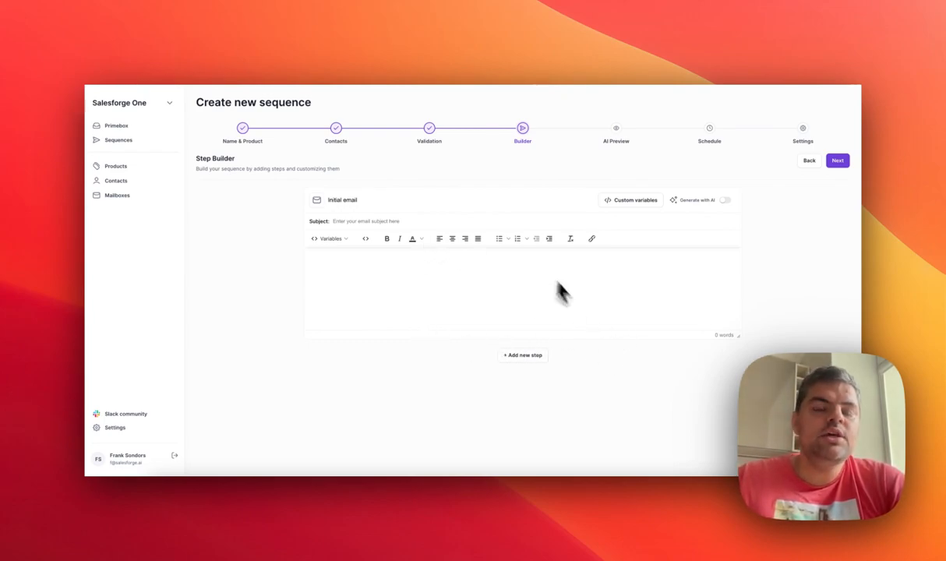
mouse_move(440, 302)
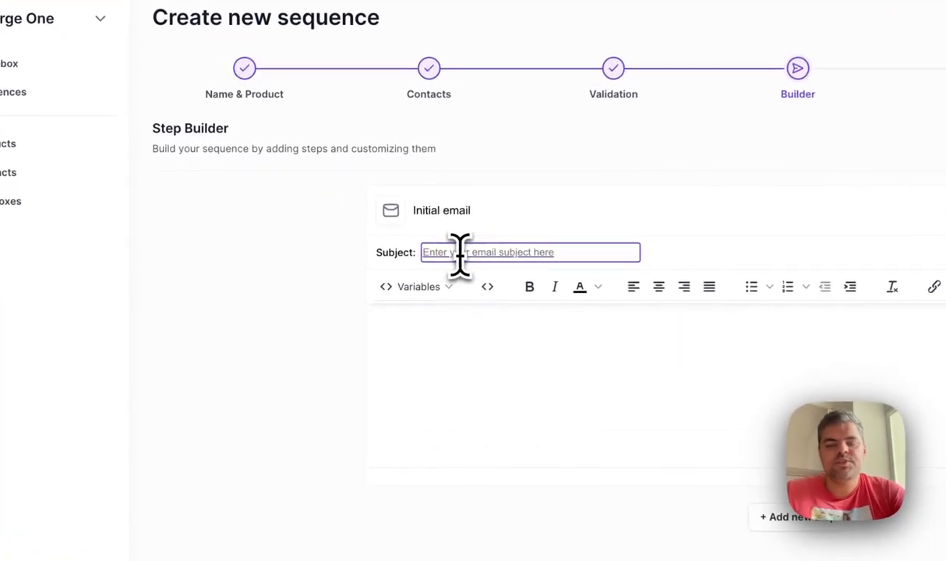
- Enter 'personalize at scale' as the initial email's subject line
type("personalize at scale")
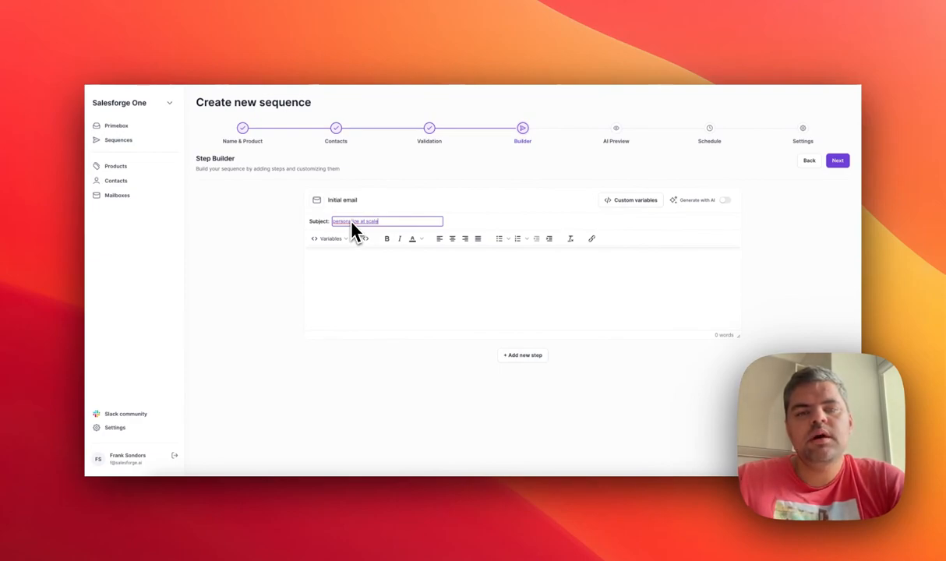
mouse_move(374, 278)
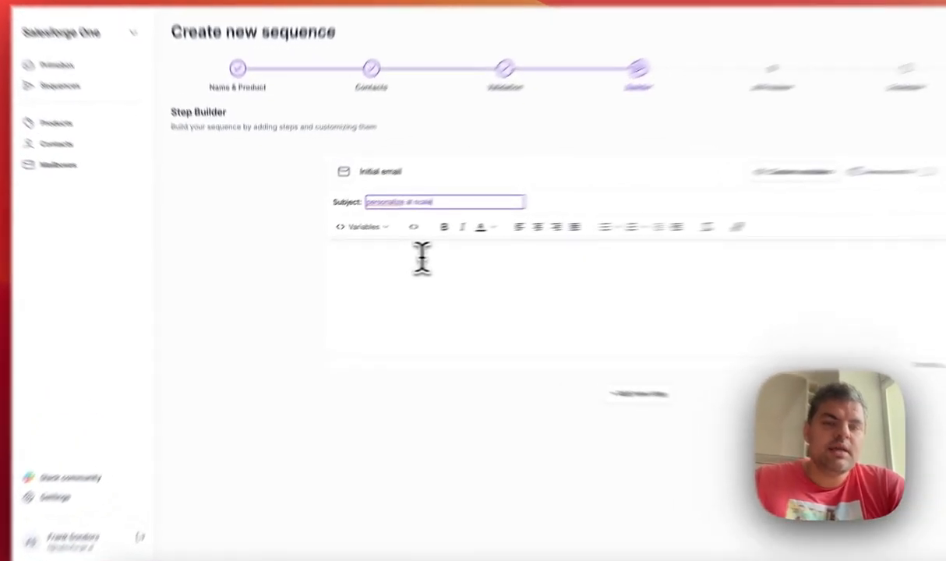
- Compose the body 'Hey {{first_name}},' with {{icebreaker}}, 'template', and {{sender_full_name}} variables
type("Hey")
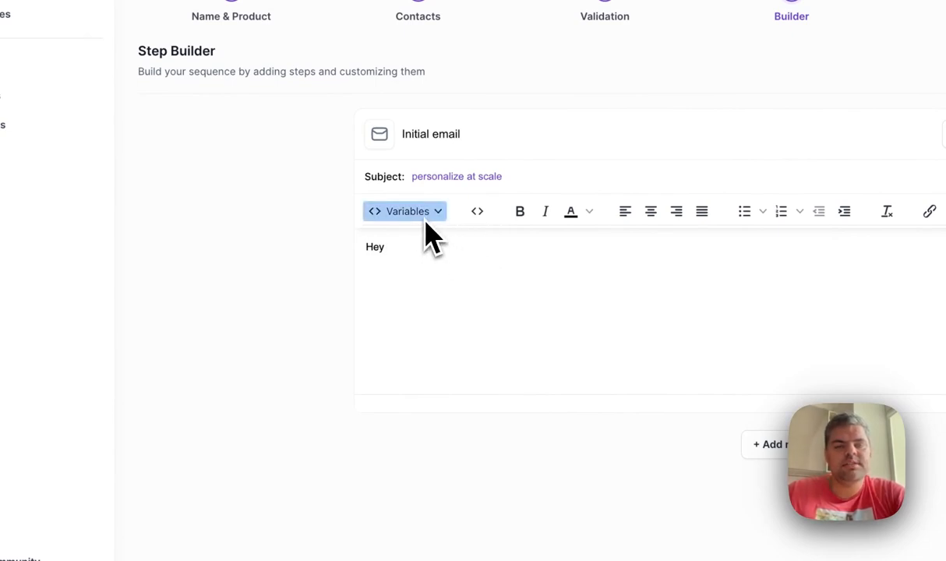
left_click(406, 212)
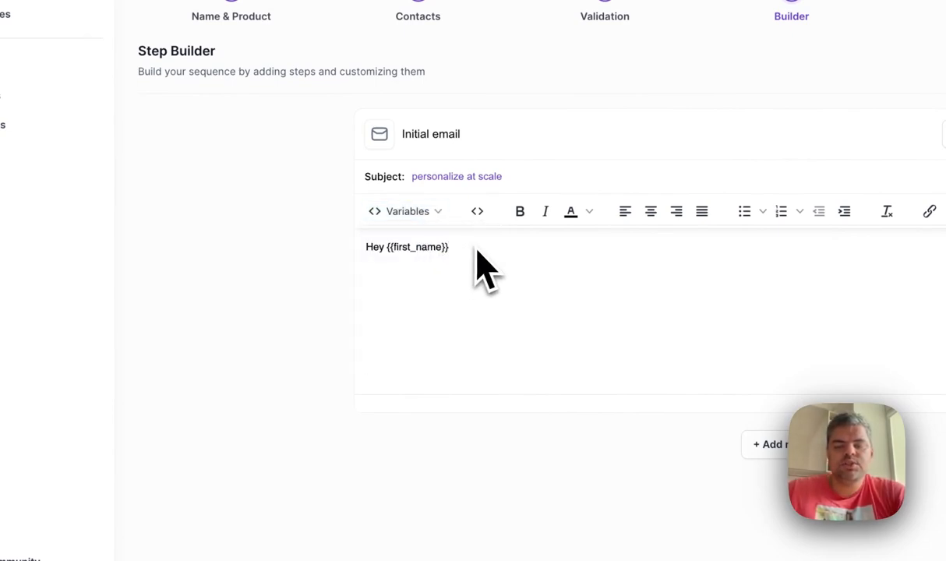
type(",")
type("{{icebreaker}}")
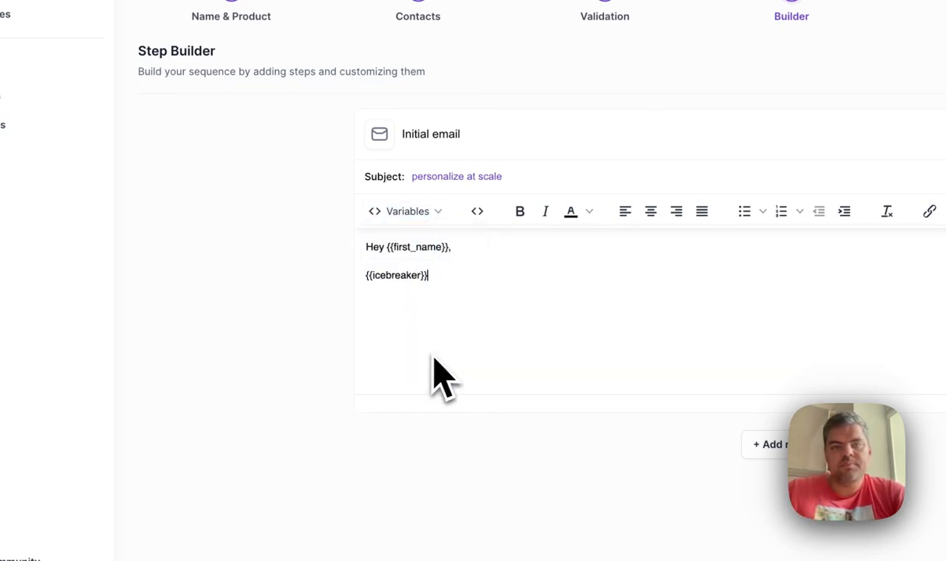
mouse_move(537, 361)
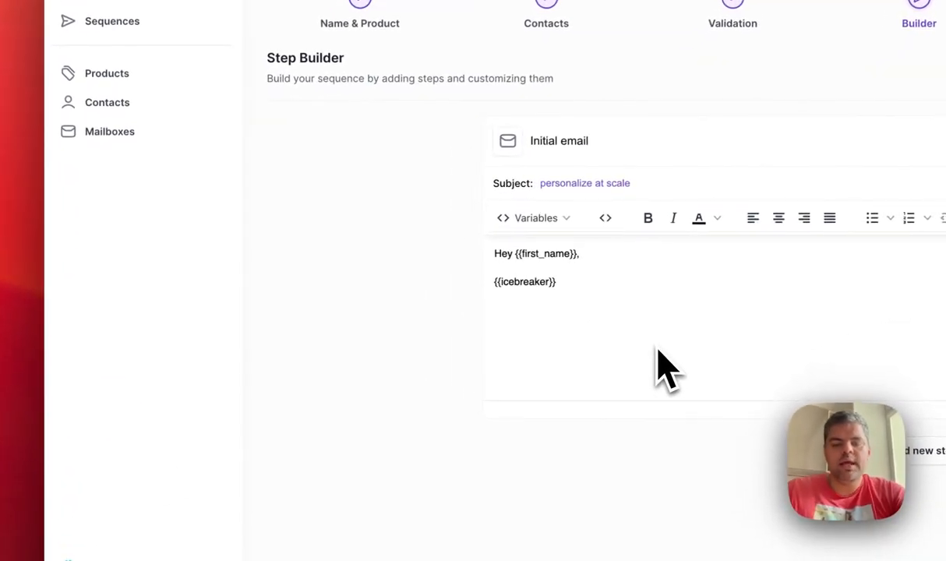
type("templat")
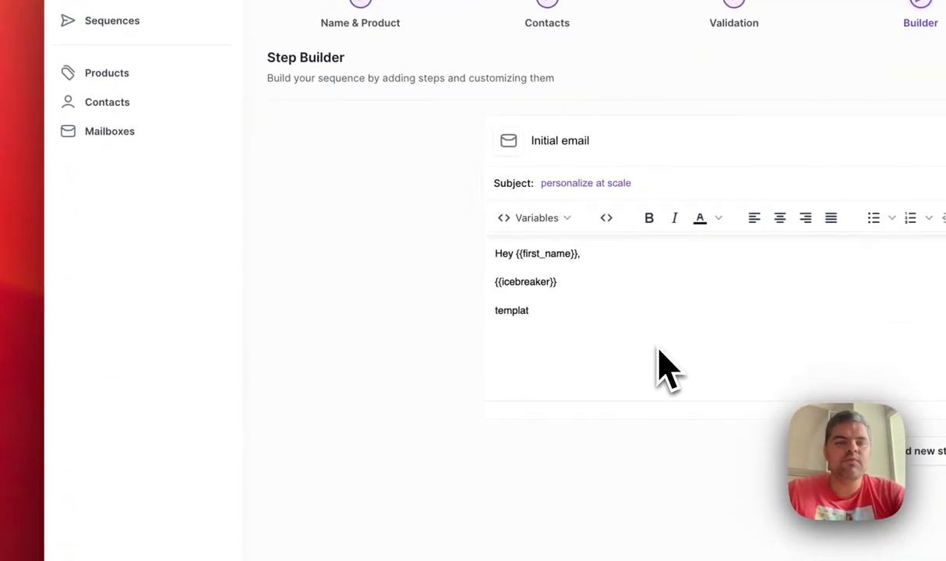
type("e")
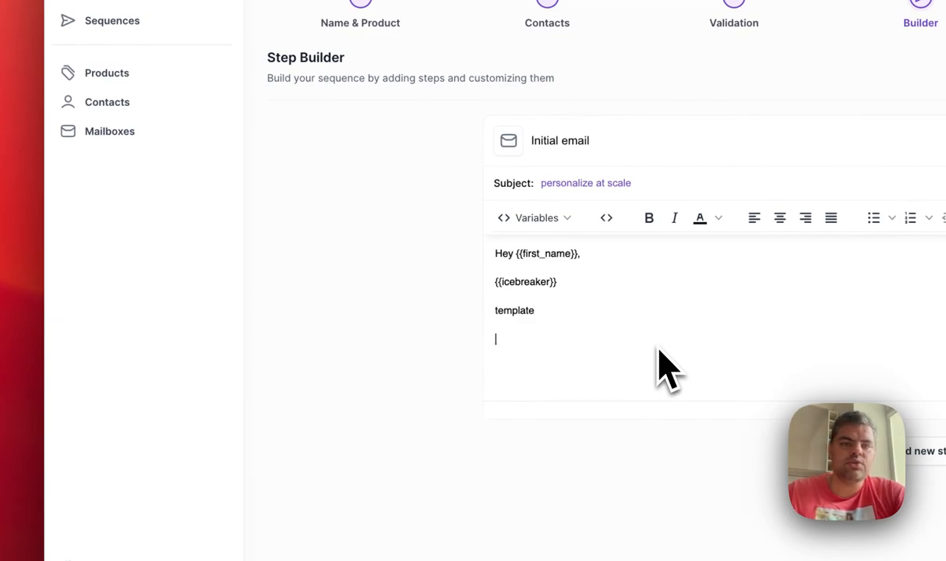
left_click(536, 218)
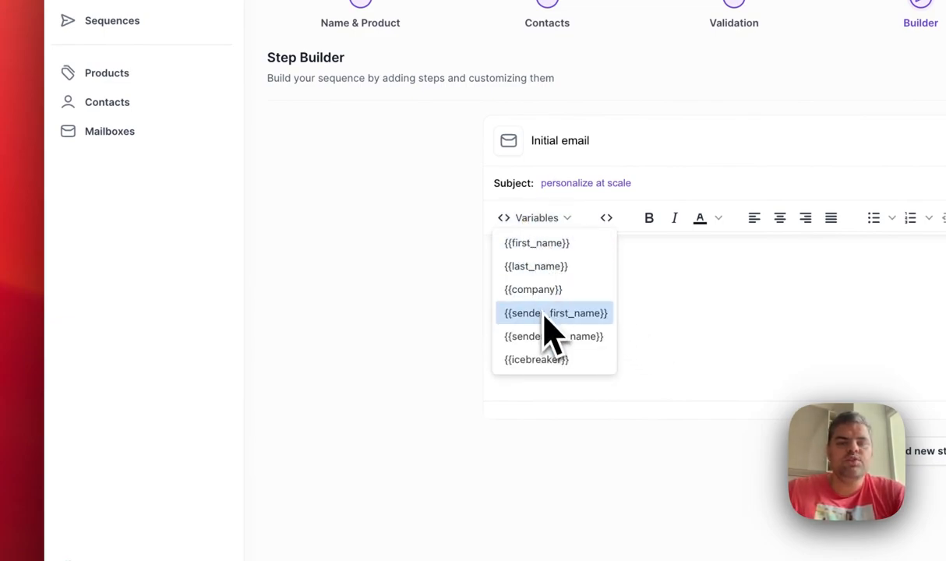
left_click(555, 312)
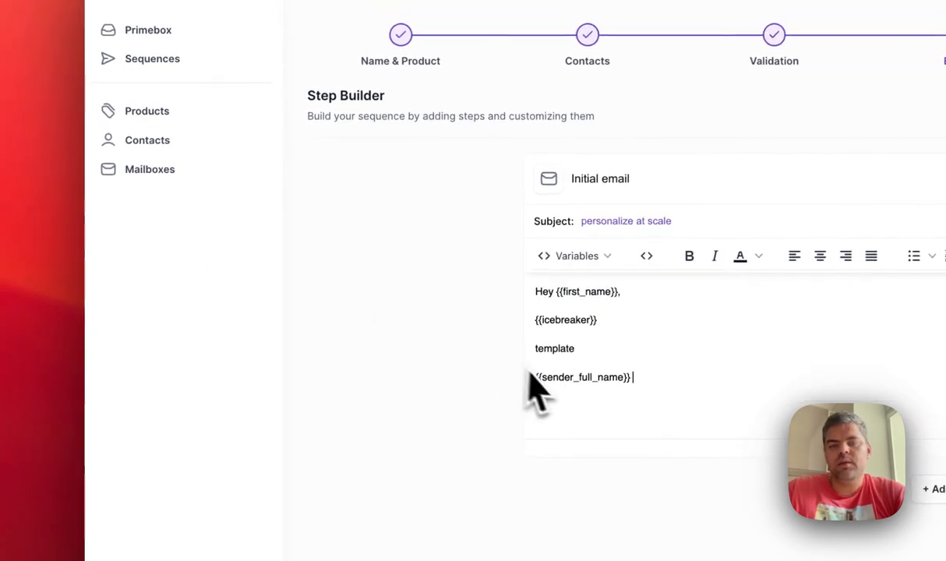
scroll("down", 3)
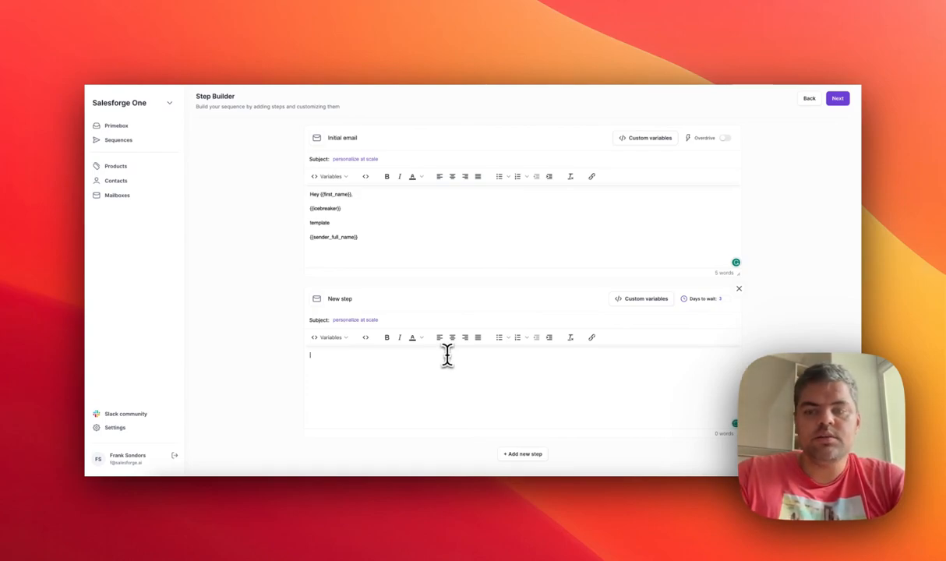
- Write the spintax greeting {{Hi|Hey|Hello}} at the start of the new step's body
type("{{Hi|")
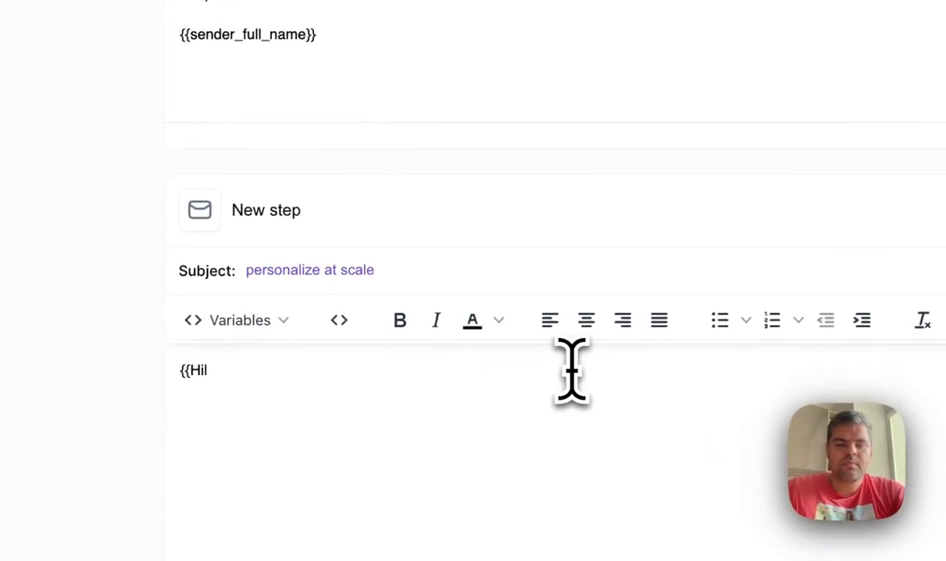
type("HeyІHe")
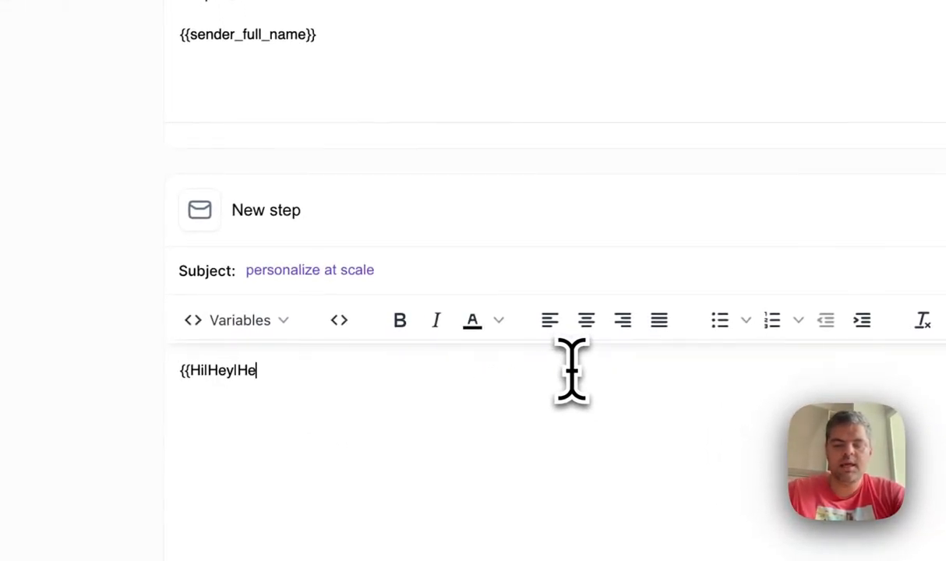
type("llo}}")
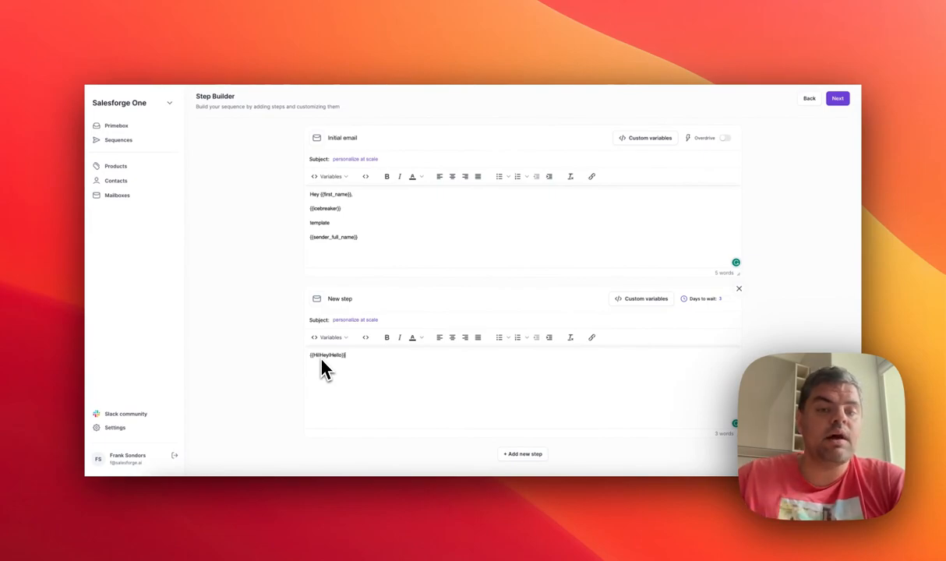
scroll("up", 3)
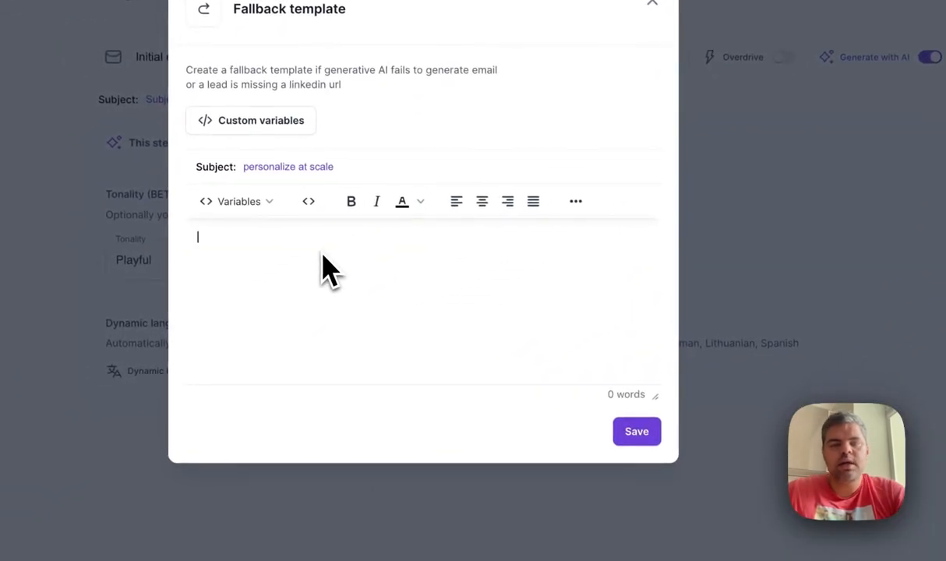
- Save a fallback template named 'test' and advance from Builder to AI Preview
type("test")
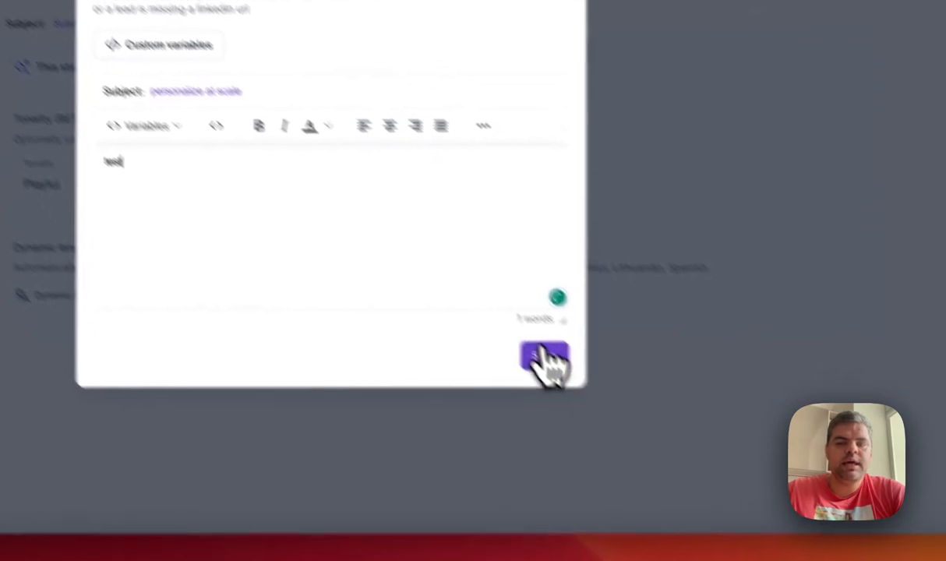
left_click(544, 362)
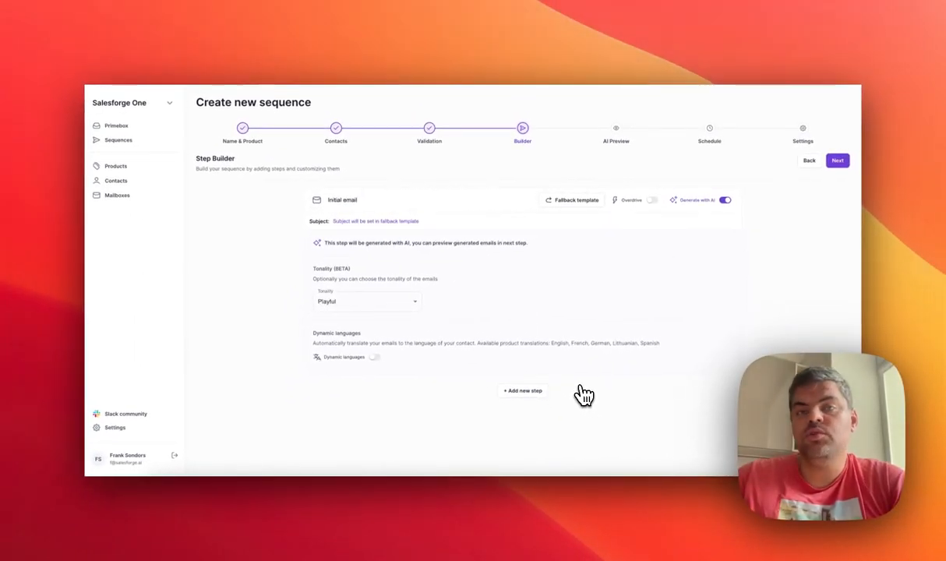
mouse_move(405, 308)
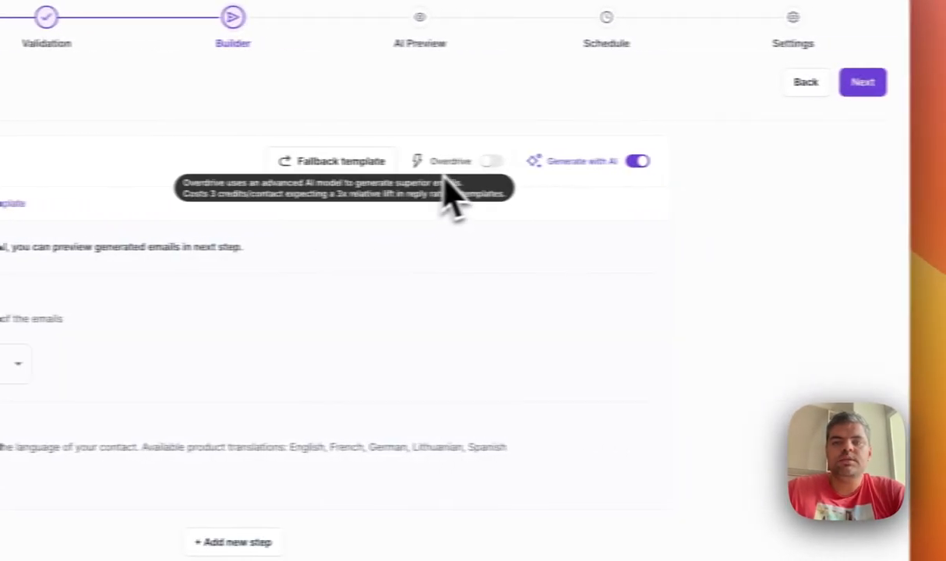
left_click(492, 161)
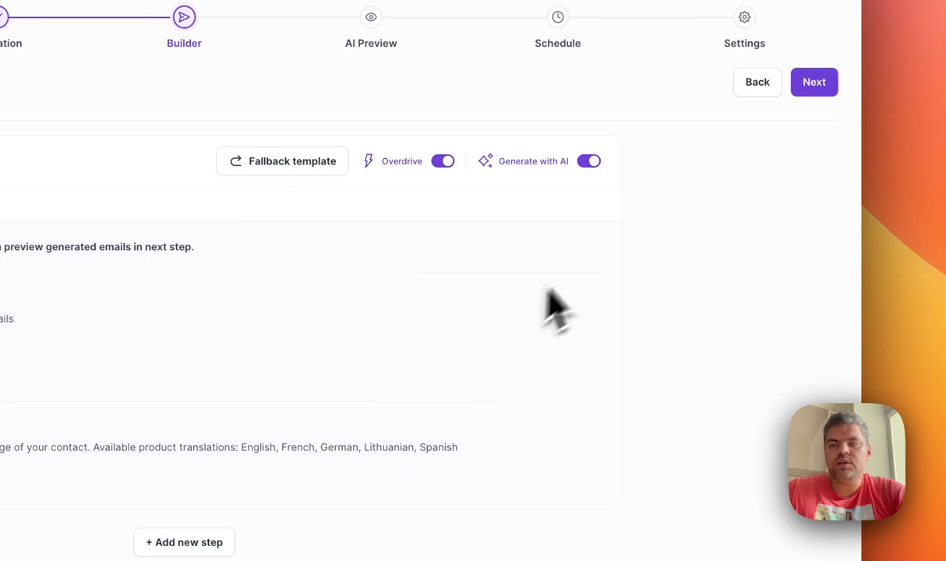
left_click(813, 81)
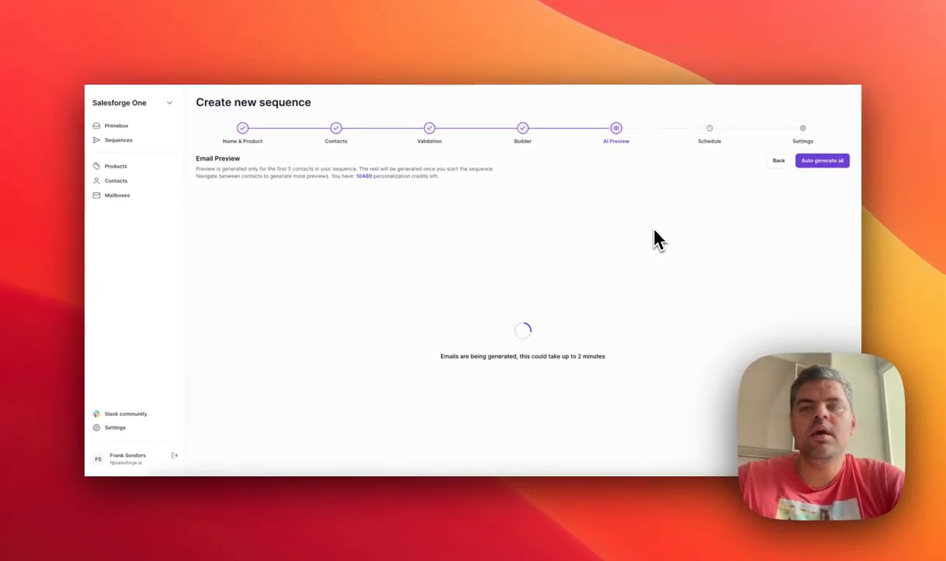
mouse_move(501, 279)
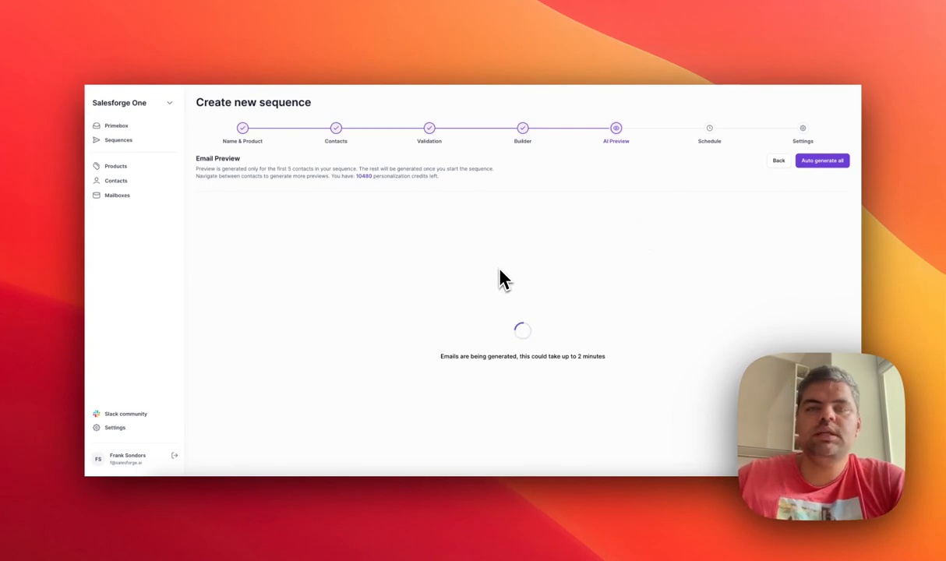
mouse_move(206, 195)
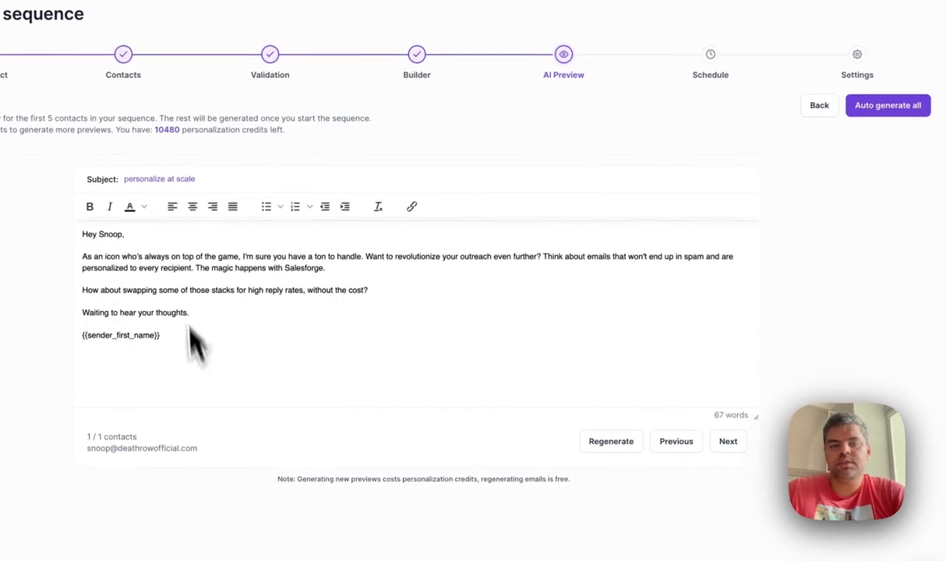
mouse_move(280, 424)
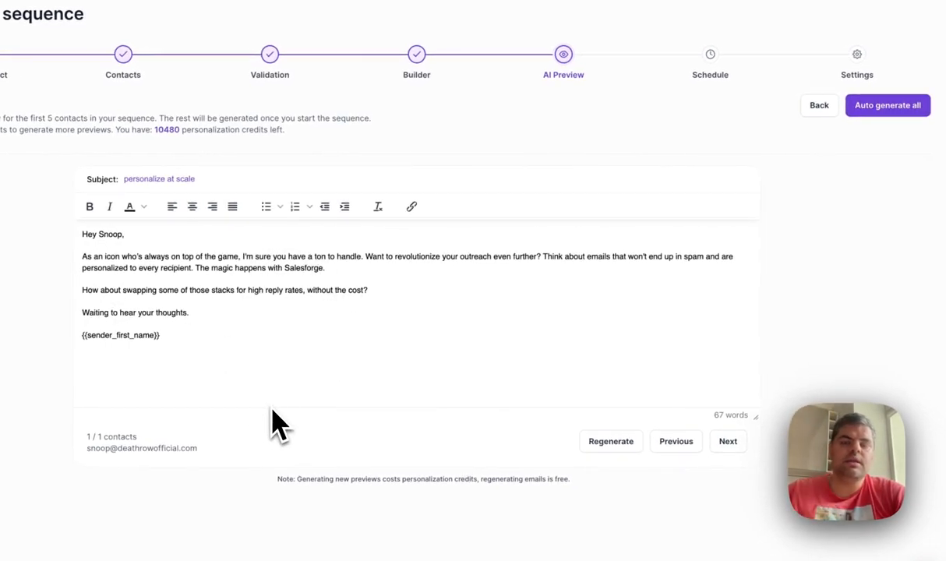
mouse_move(698, 412)
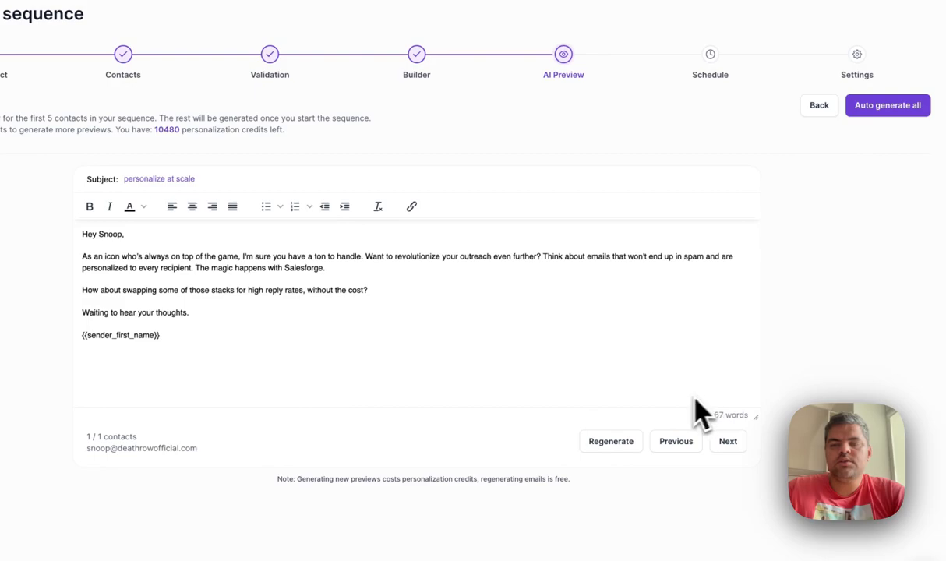
mouse_move(470, 380)
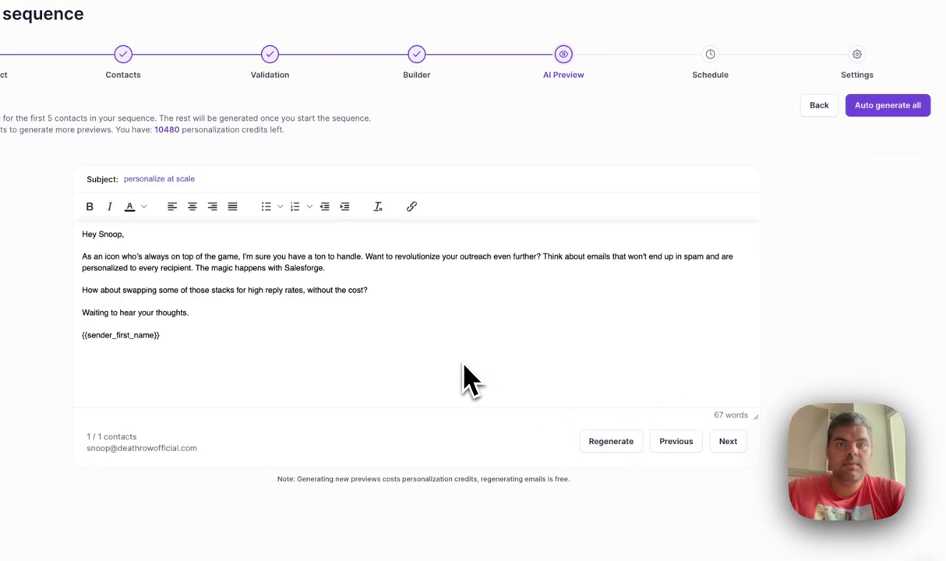
mouse_move(408, 408)
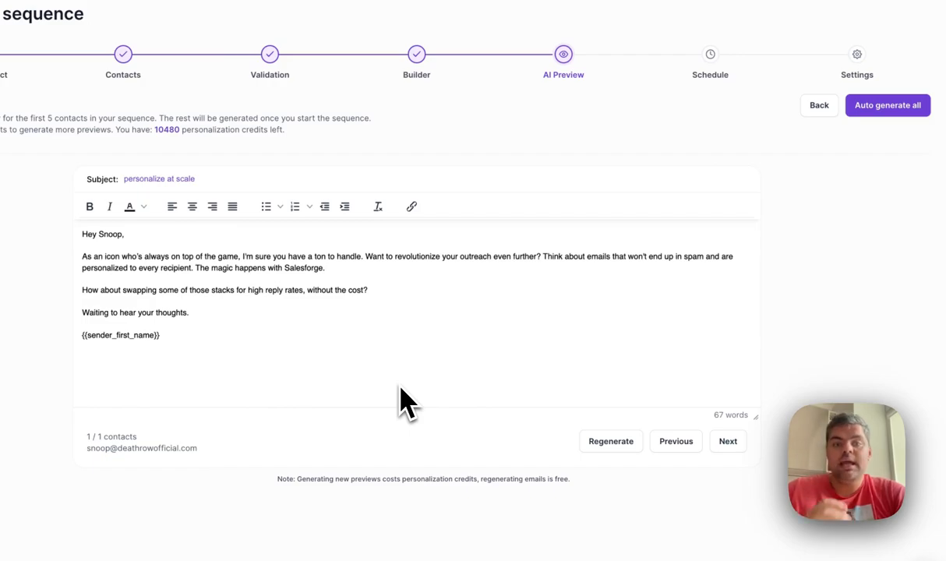
mouse_move(553, 433)
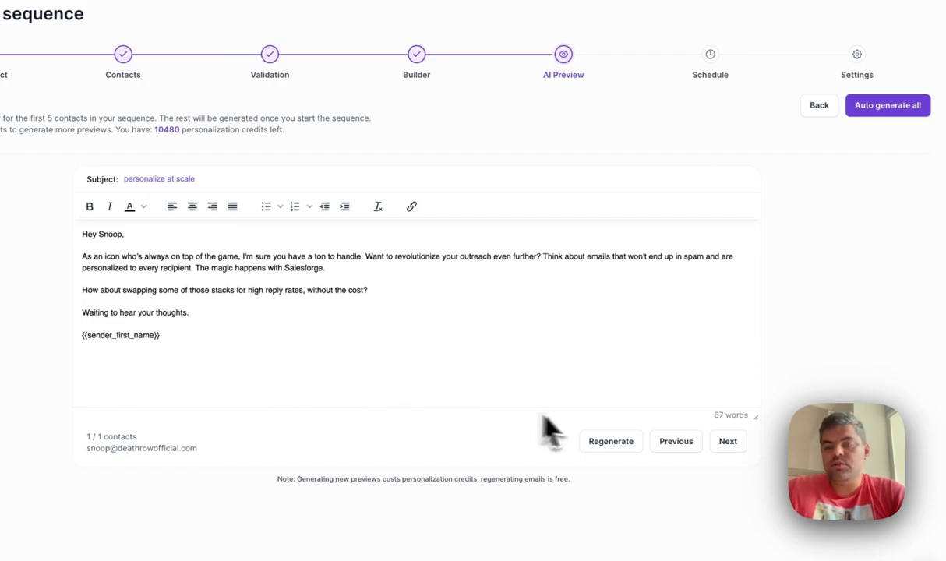
mouse_move(611, 452)
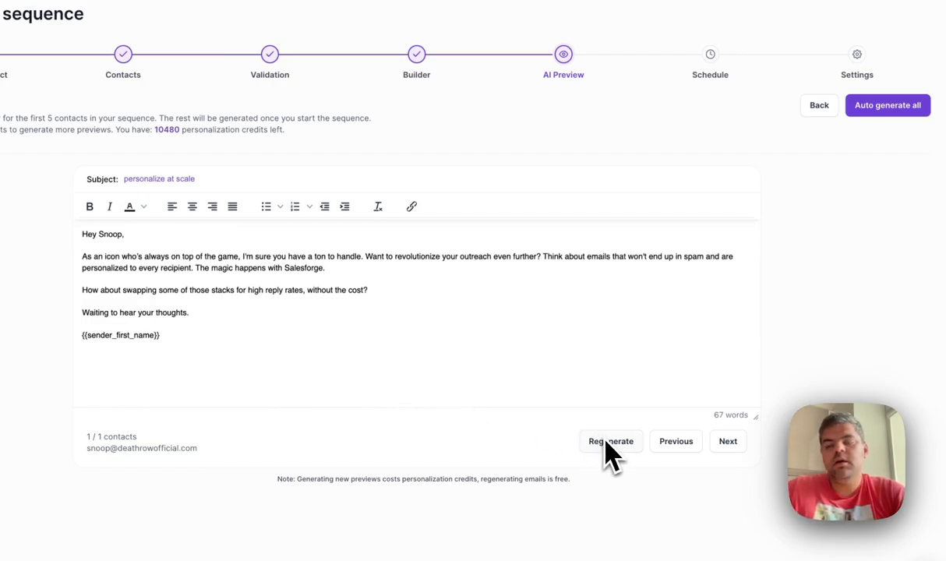
mouse_move(745, 424)
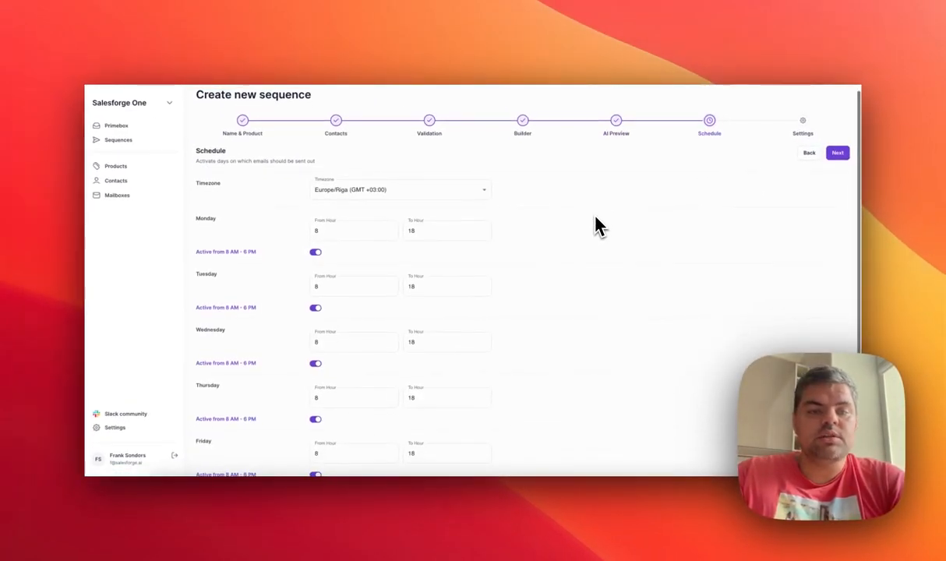
- Review the Monday–Friday Europe/Riga sending hours unchanged and continue to Settings
scroll("down", 3)
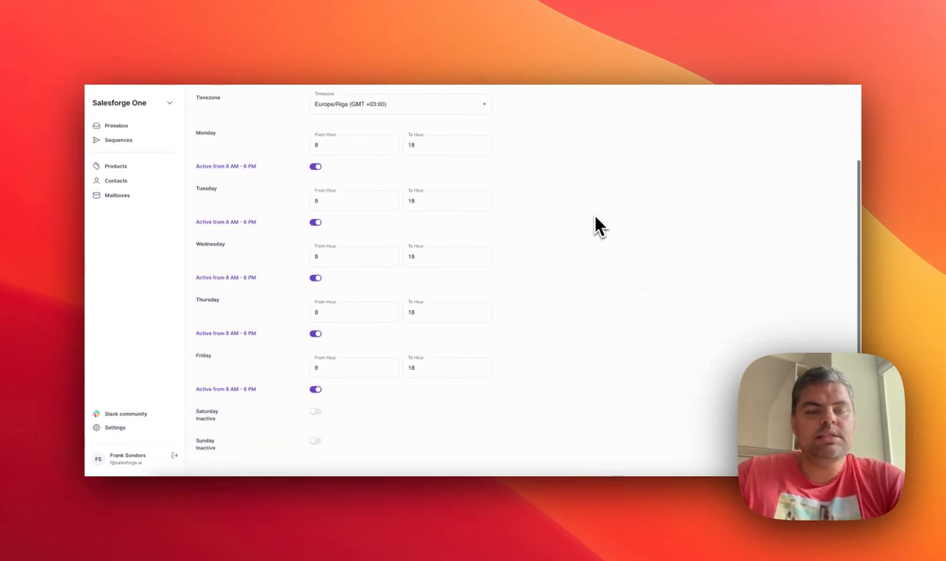
scroll("up", 3)
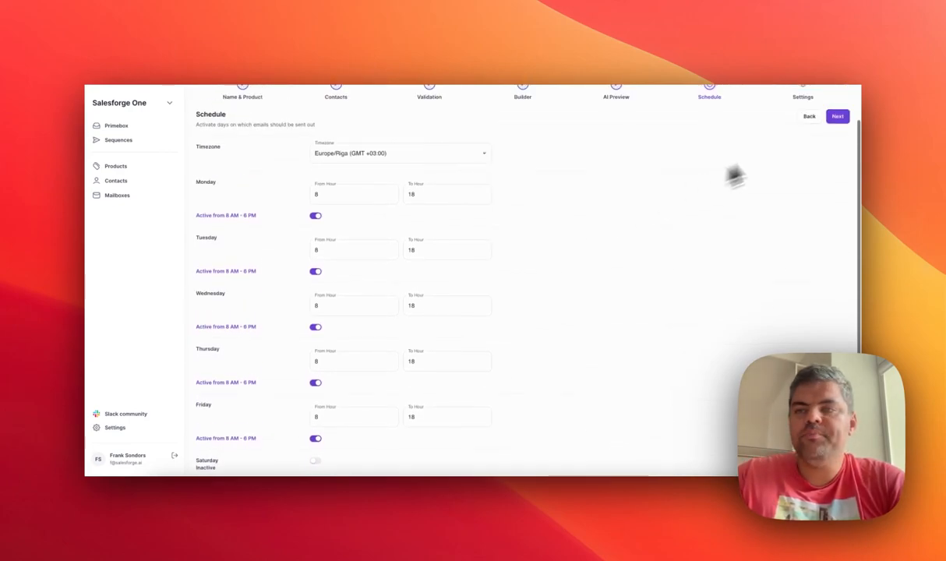
left_click(837, 115)
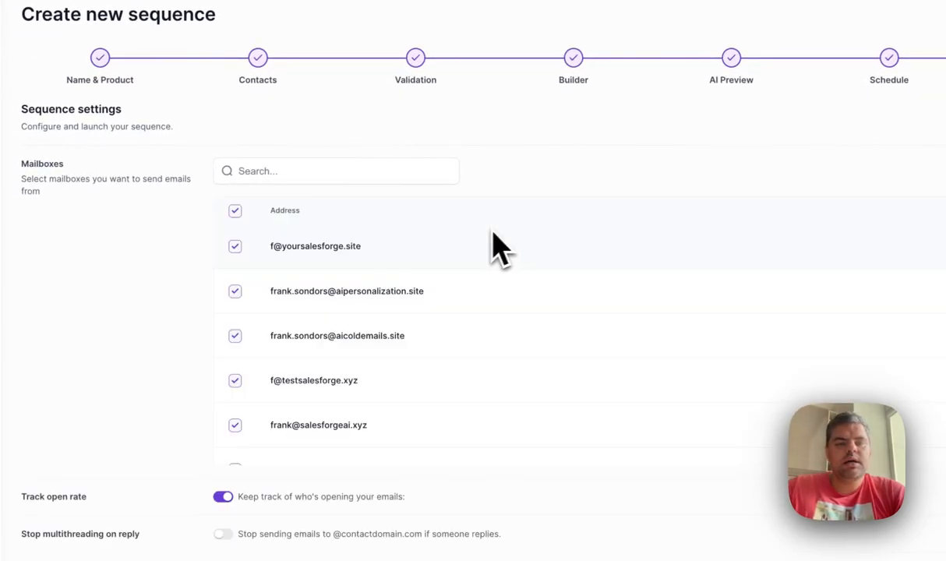
- Keep Track open rate on and enable Include opt-out text with the default P.S. line
scroll("down", 3)
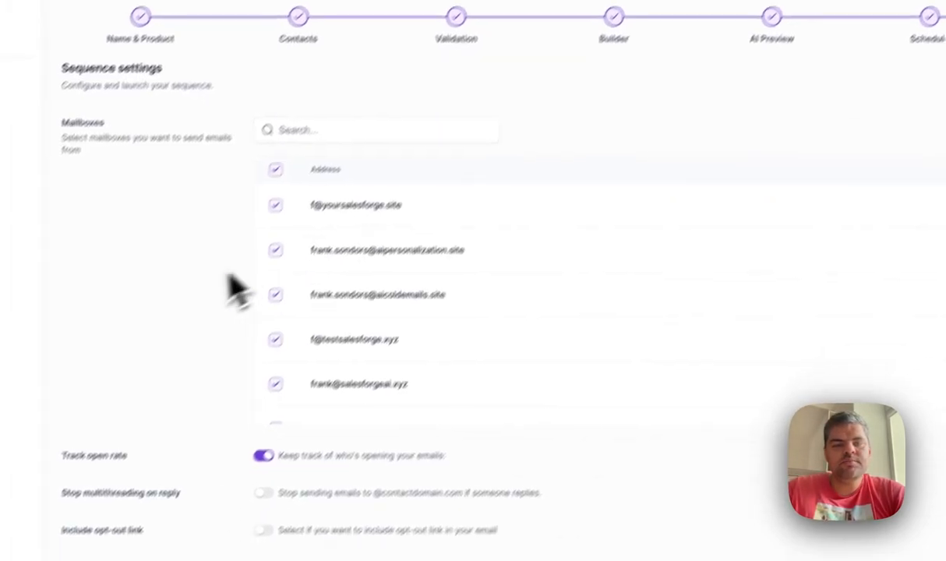
scroll("down", 3)
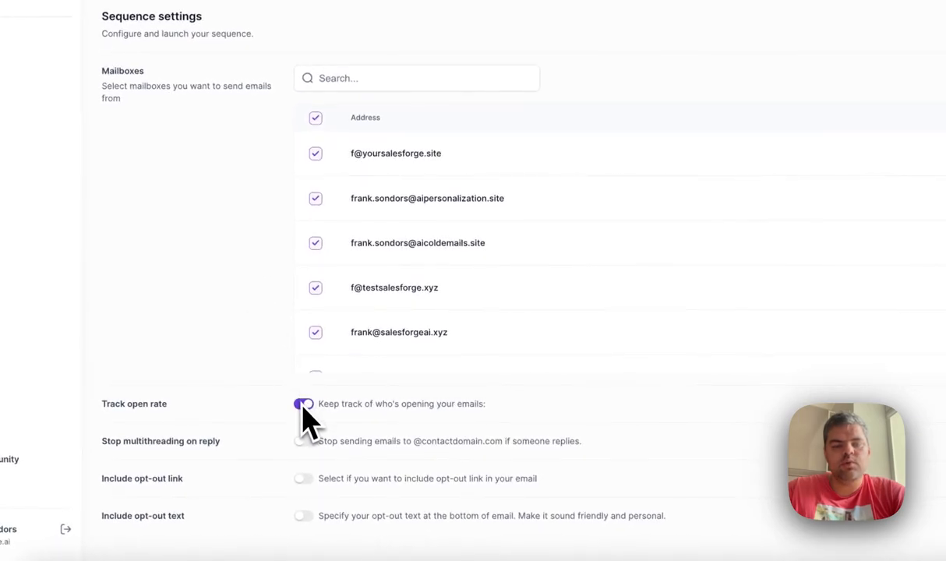
left_click(302, 404)
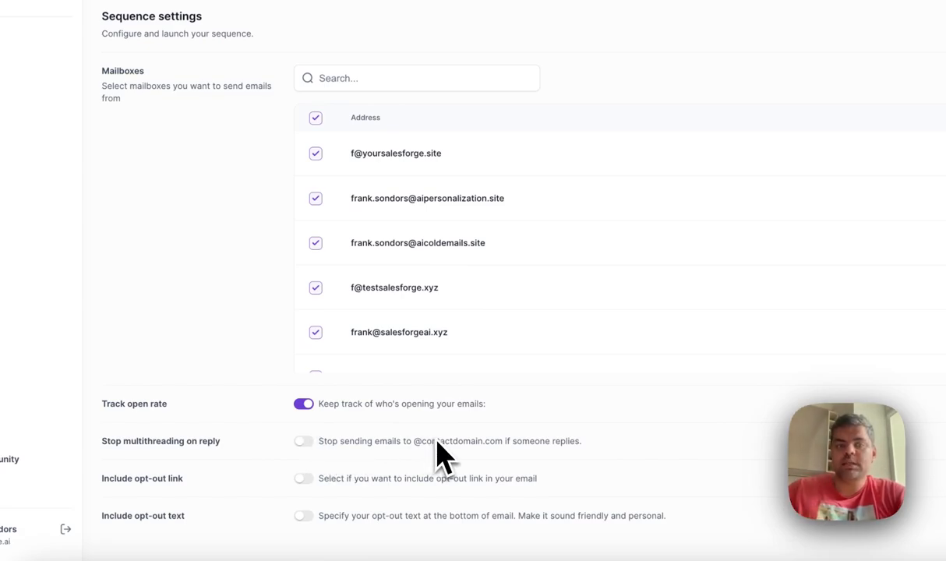
mouse_move(325, 491)
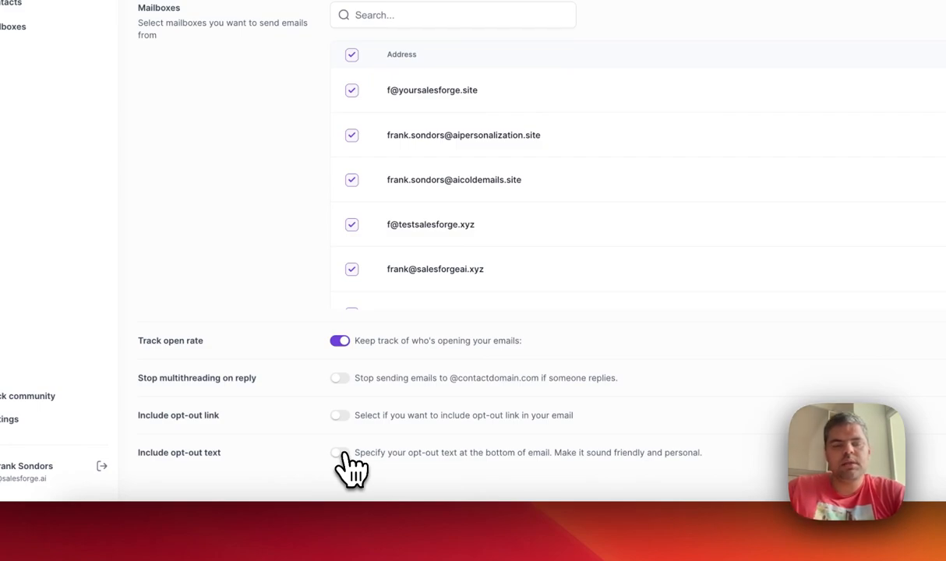
left_click(340, 452)
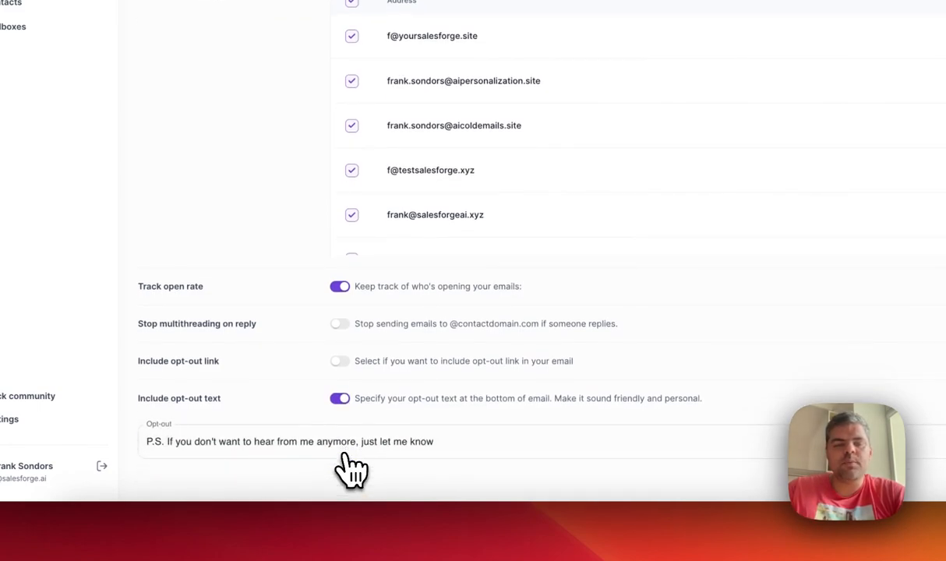
mouse_move(226, 452)
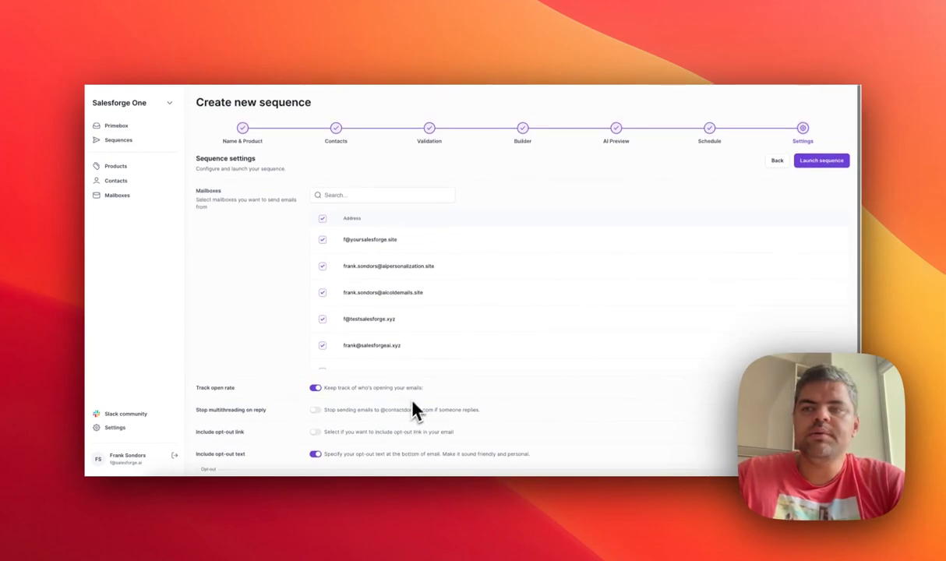
mouse_move(666, 201)
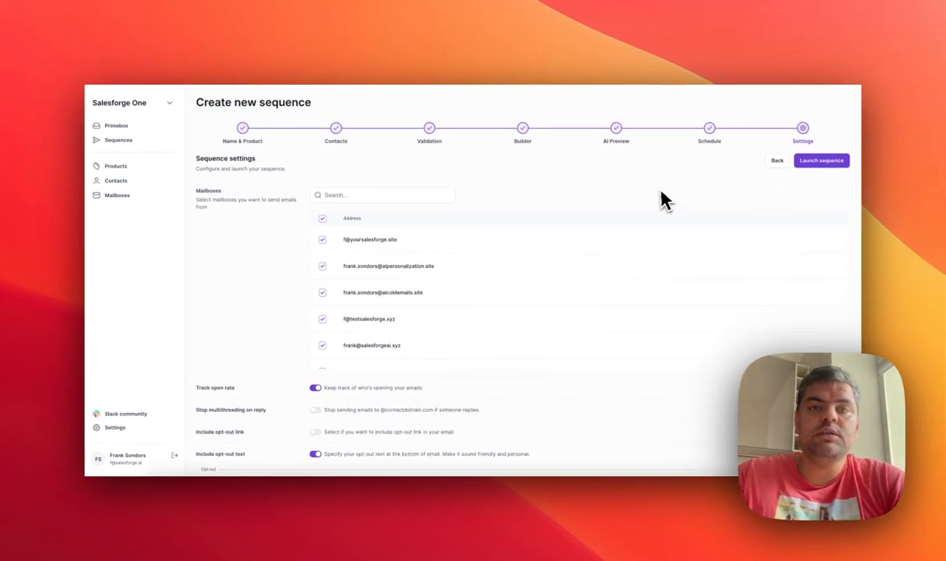
mouse_move(209, 177)
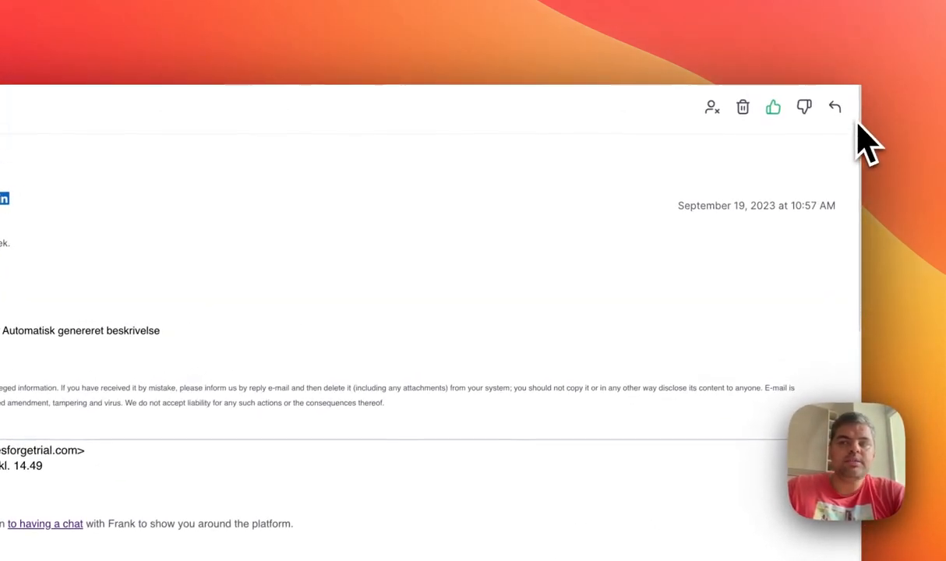
mouse_move(773, 106)
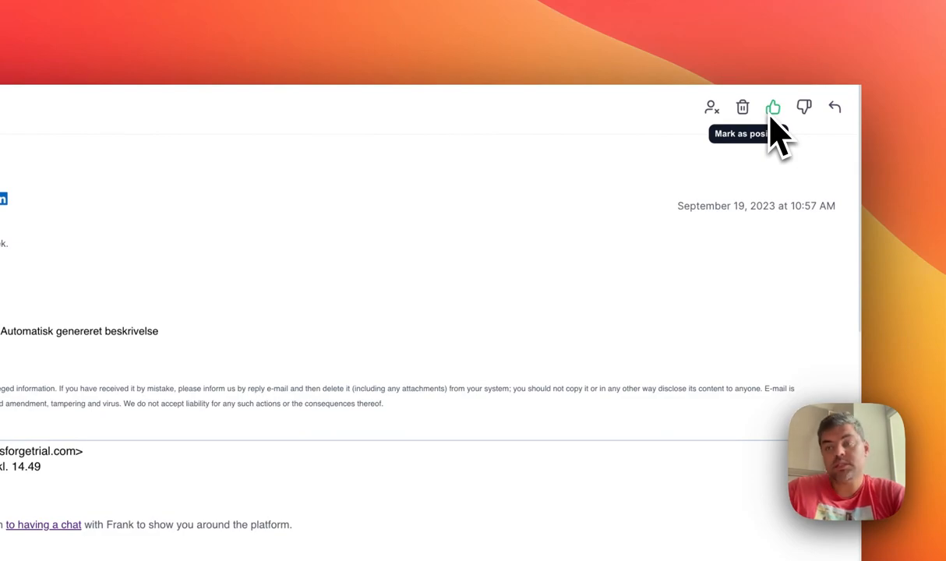
mouse_move(741, 106)
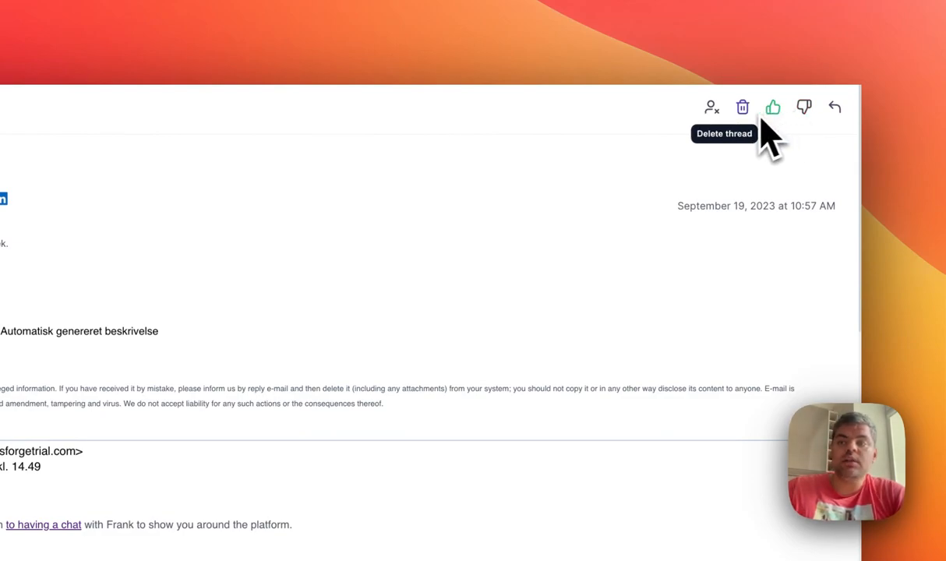
- Inspect the DNC email/domain block options without adding, then show the All/Positive/Negative reply filter
left_click(710, 106)
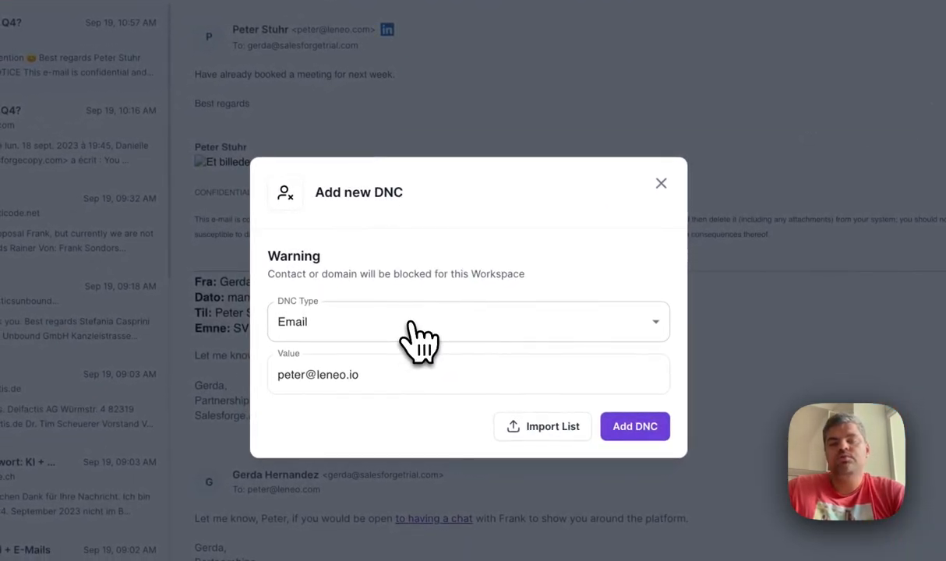
left_click(468, 321)
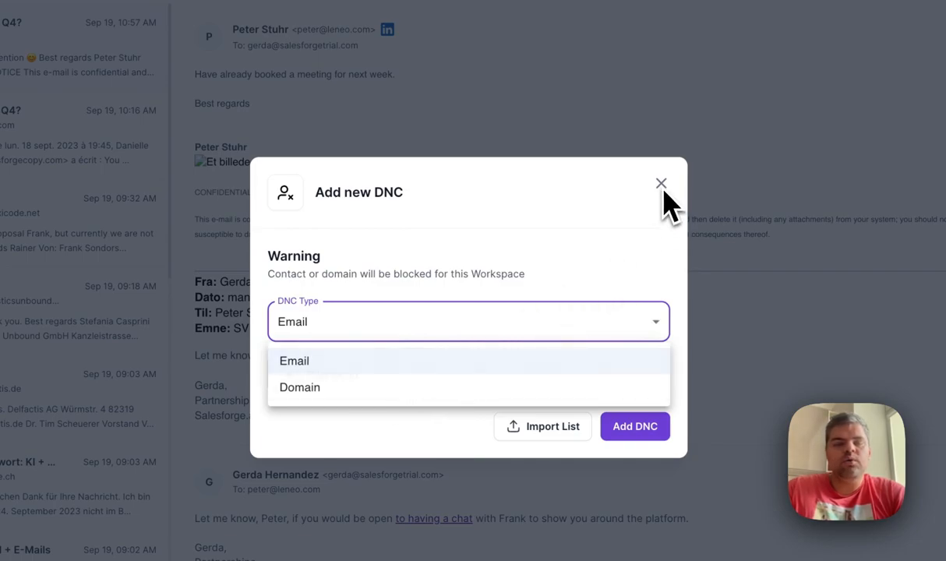
left_click(661, 184)
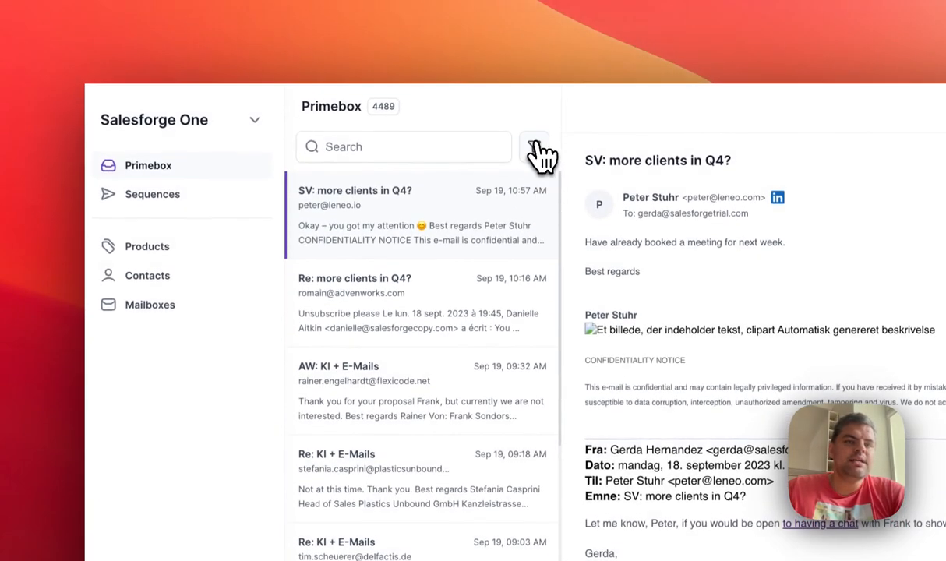
left_click(533, 146)
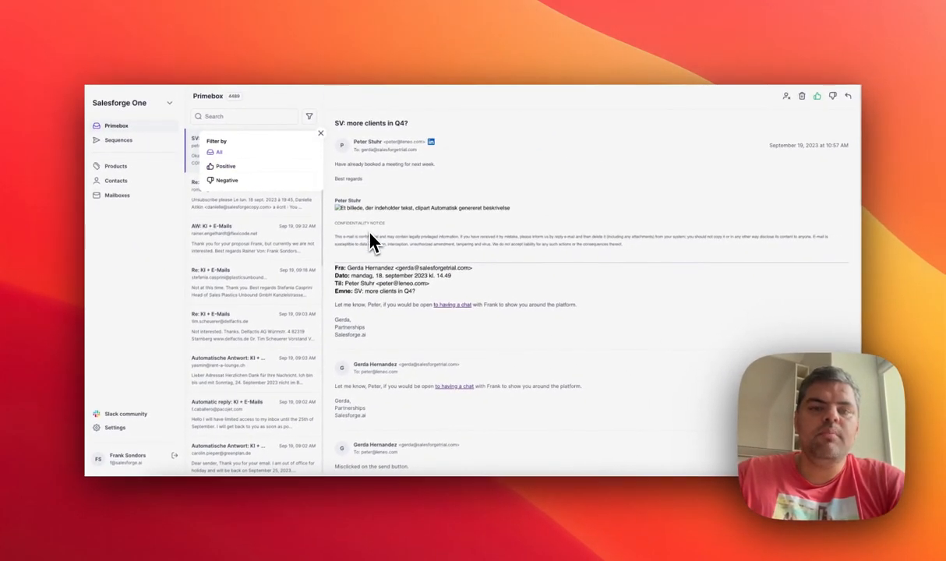
mouse_move(324, 139)
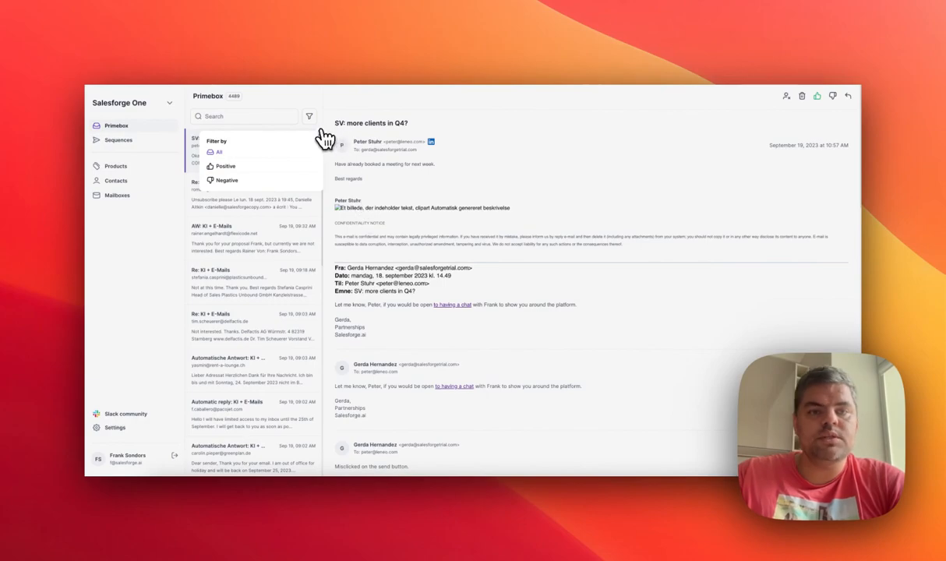